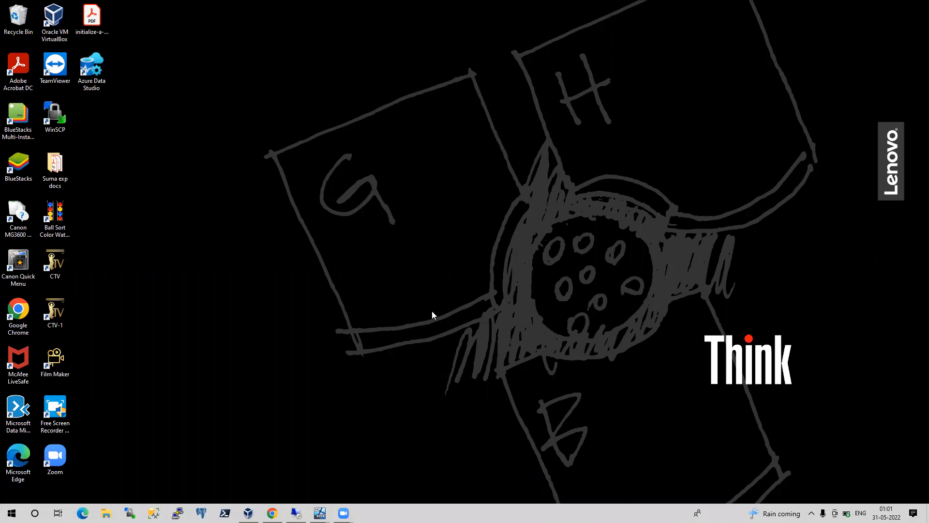
{"action": "mouse_move", "coordinate": [331, 485]}
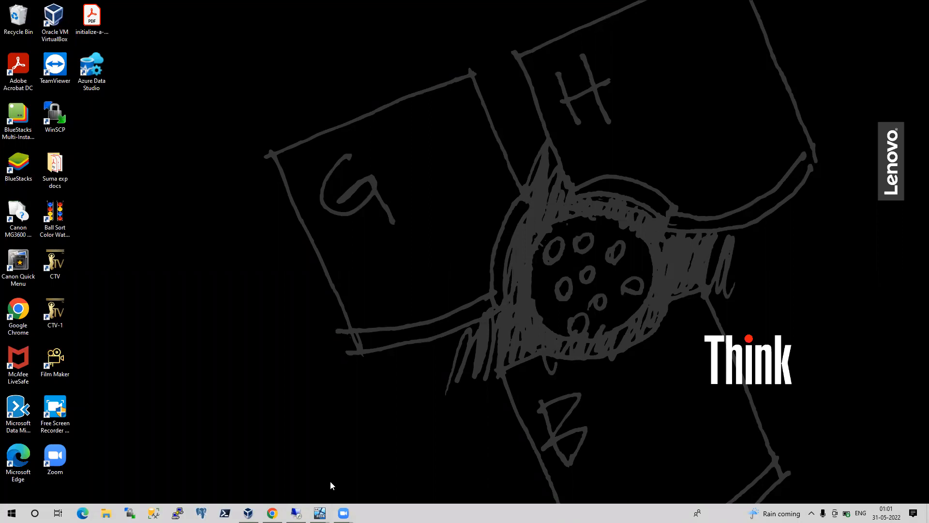
{"action": "mouse_move", "coordinate": [295, 513]}
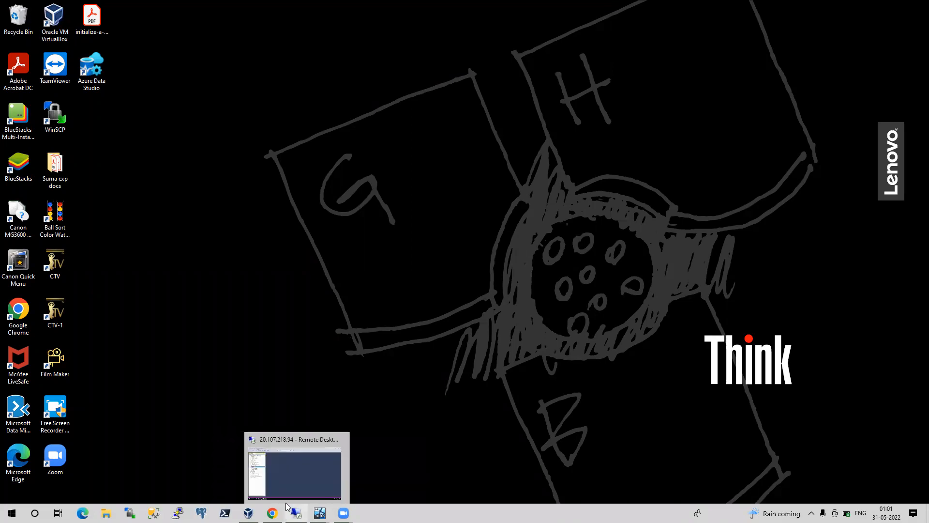
Return to the remote desktop and select sitesql1's Databases folder
{"action": "left_click", "coordinate": [294, 468]}
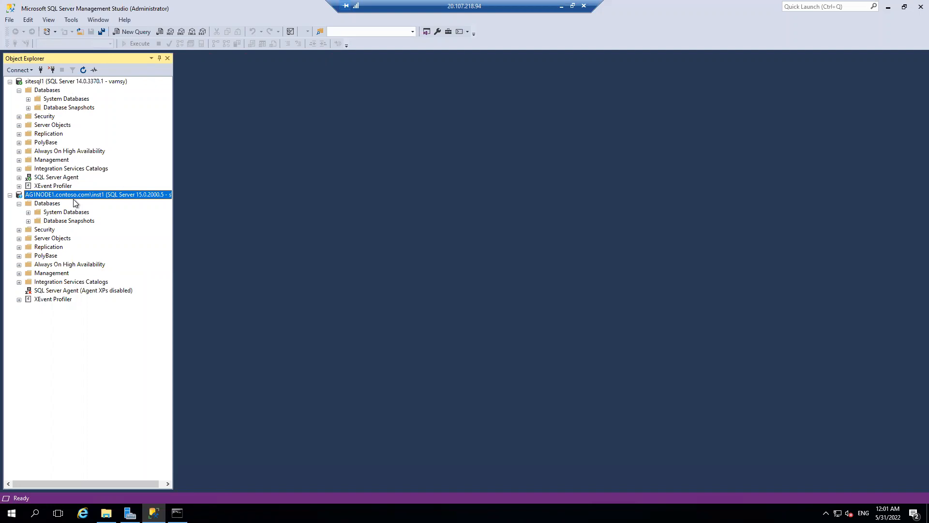
{"action": "mouse_move", "coordinate": [81, 212]}
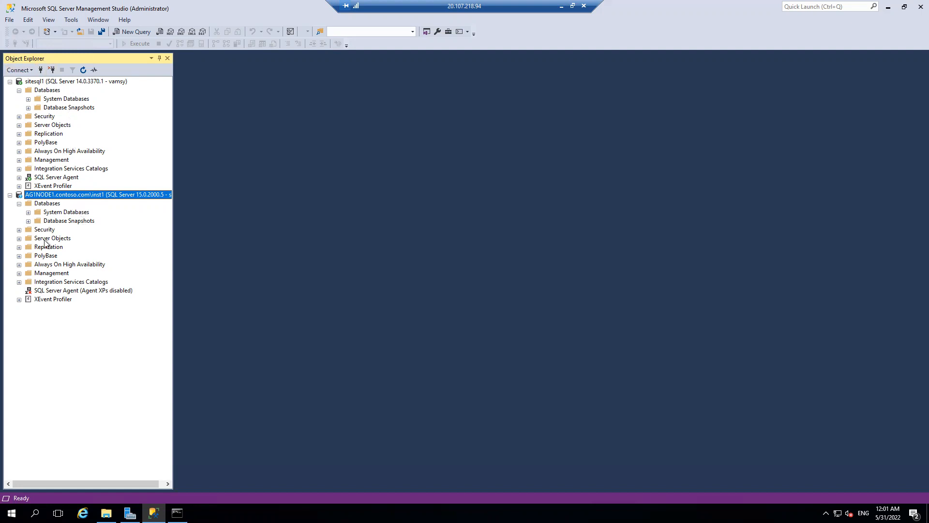
{"action": "mouse_move", "coordinate": [100, 195]}
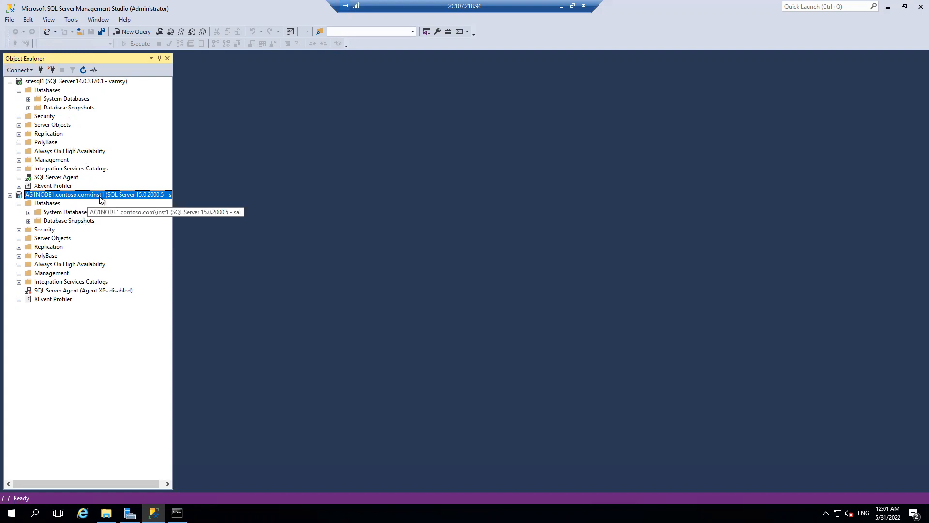
{"action": "mouse_move", "coordinate": [138, 206]}
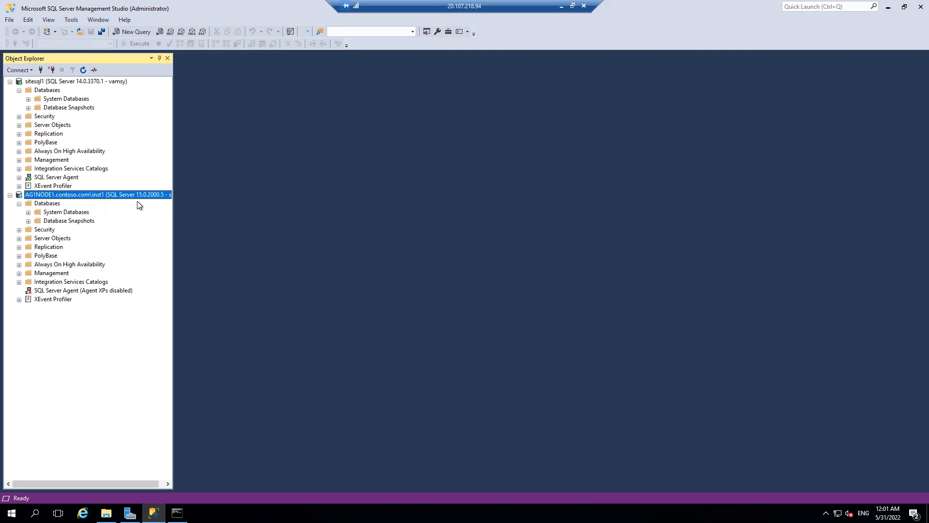
{"action": "mouse_move", "coordinate": [93, 125]}
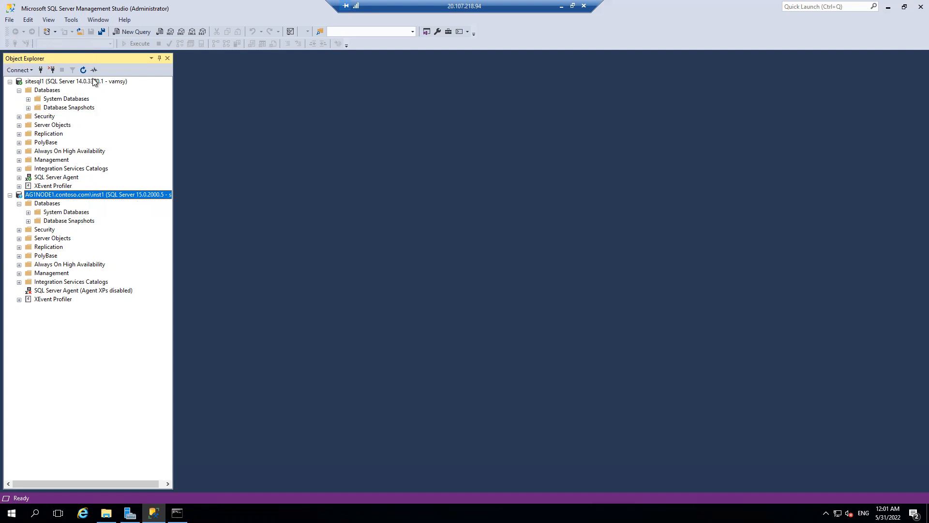
{"action": "left_click", "coordinate": [47, 89]}
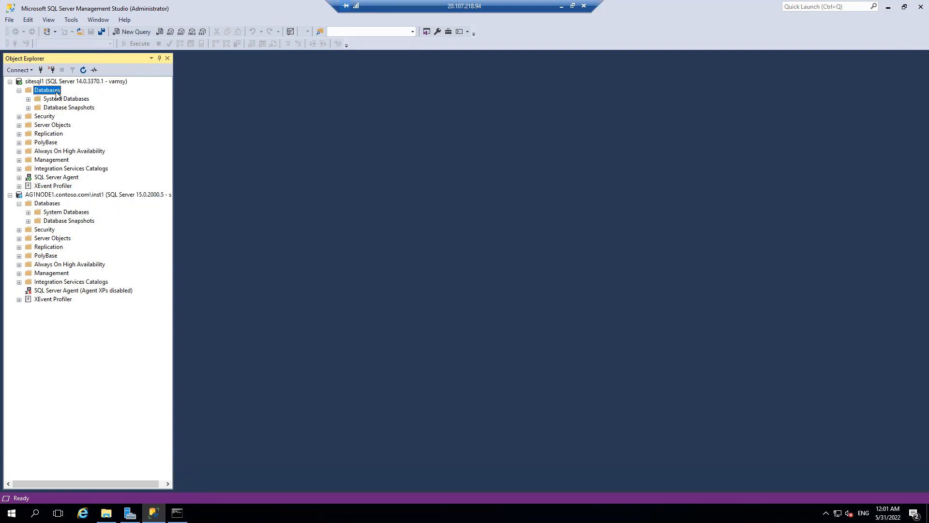
Start a database restore on sitesql1 using D:\AdventureWorks2017.bak as the backup device
{"action": "right_click", "coordinate": [47, 89]}
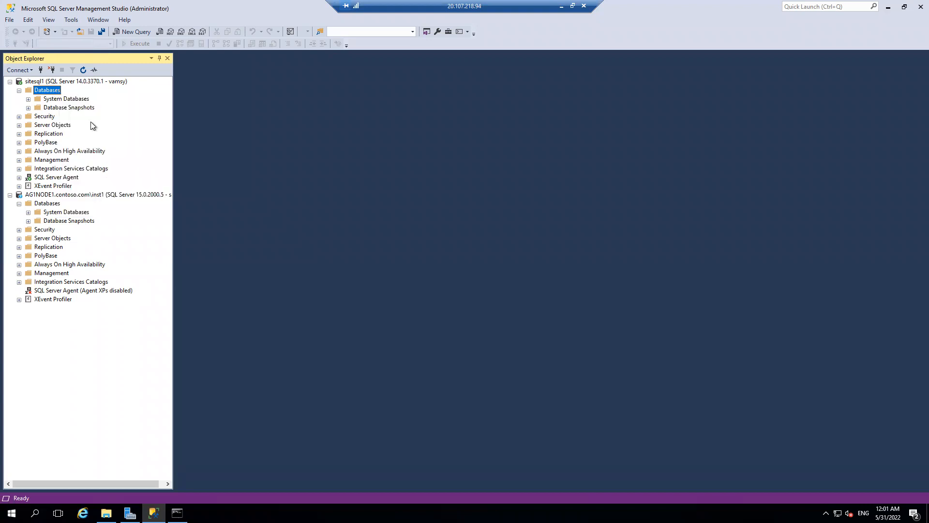
{"action": "mouse_move", "coordinate": [327, 335]}
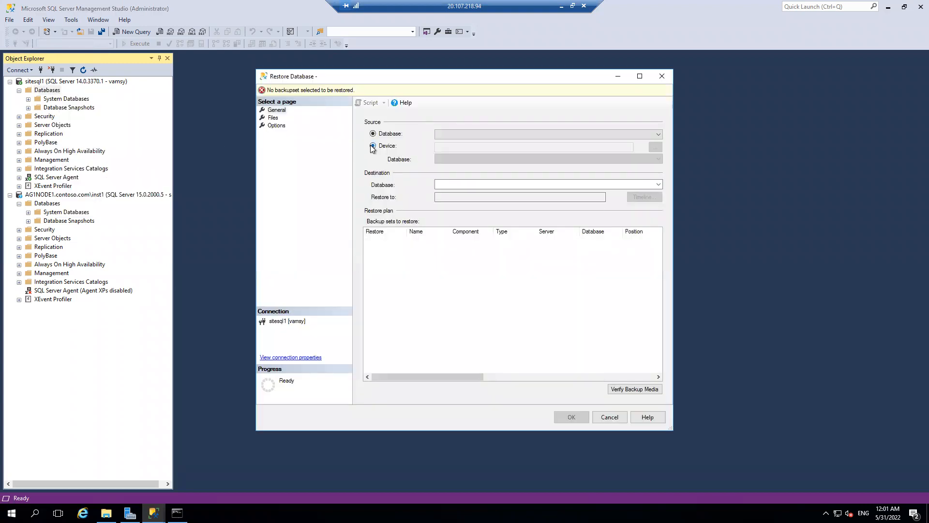
{"action": "left_click", "coordinate": [655, 146]}
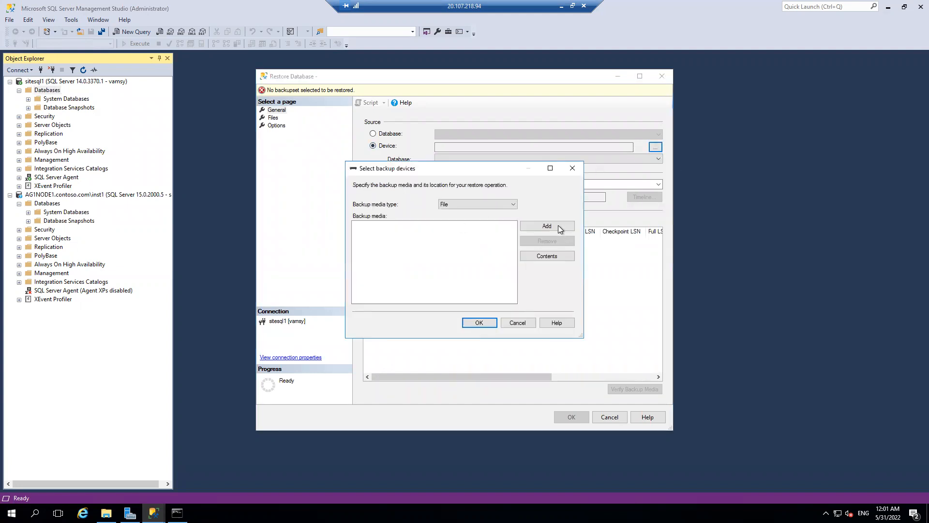
{"action": "left_click", "coordinate": [546, 226]}
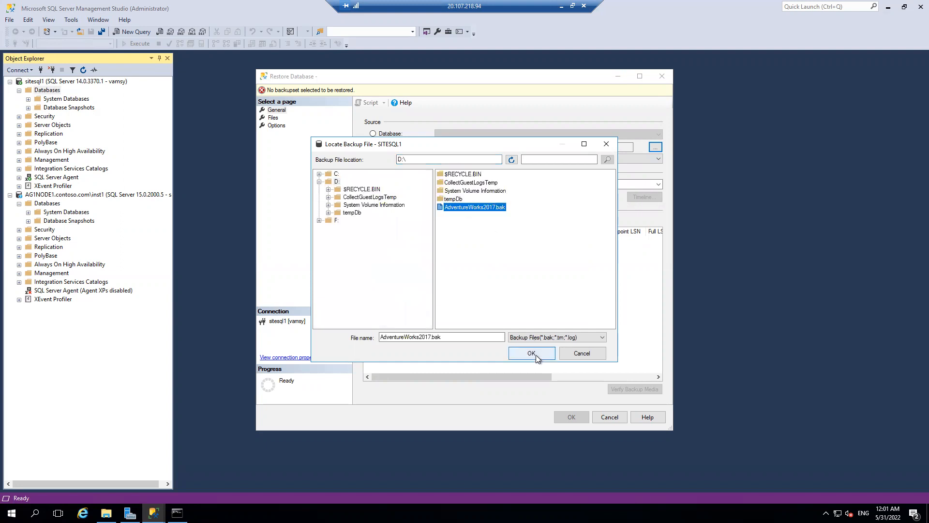
{"action": "left_click", "coordinate": [531, 353]}
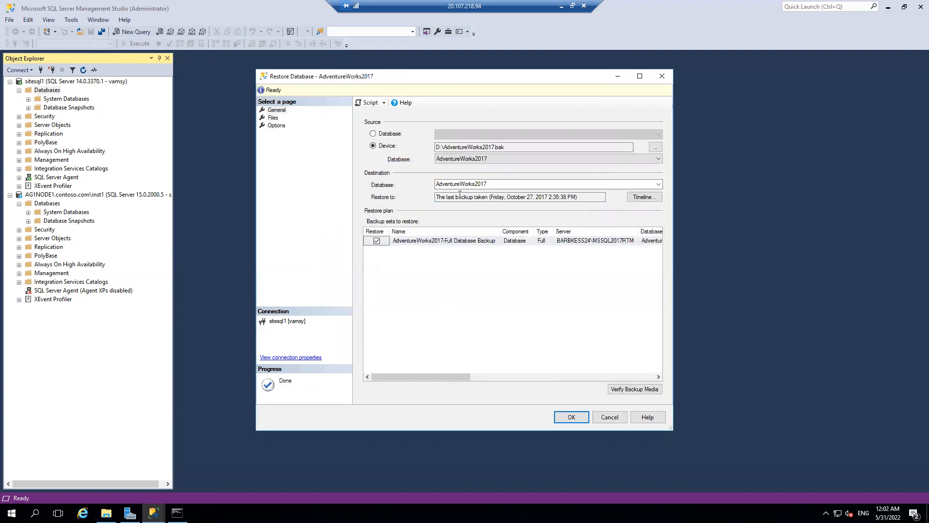
Review the Files and Options pages and run the AdventureWorks2017 restore
{"action": "left_click", "coordinate": [273, 117]}
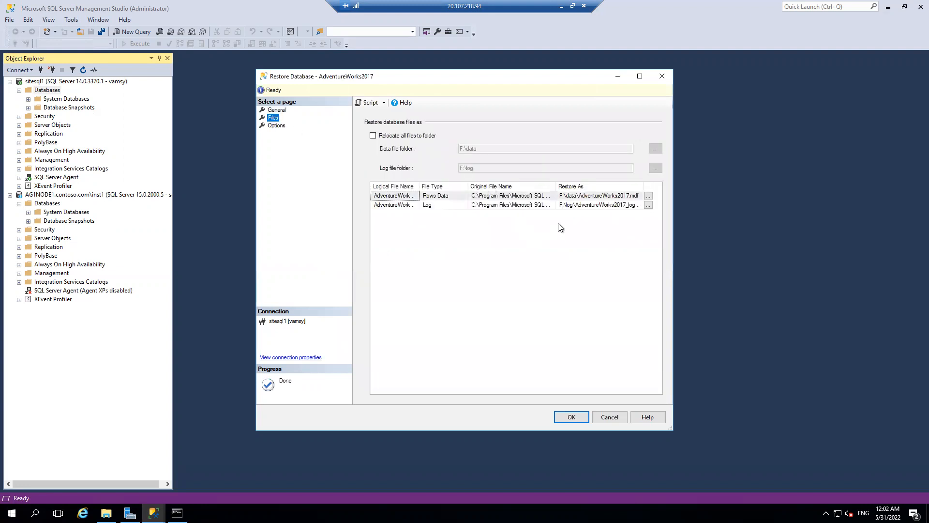
{"action": "left_click", "coordinate": [276, 125]}
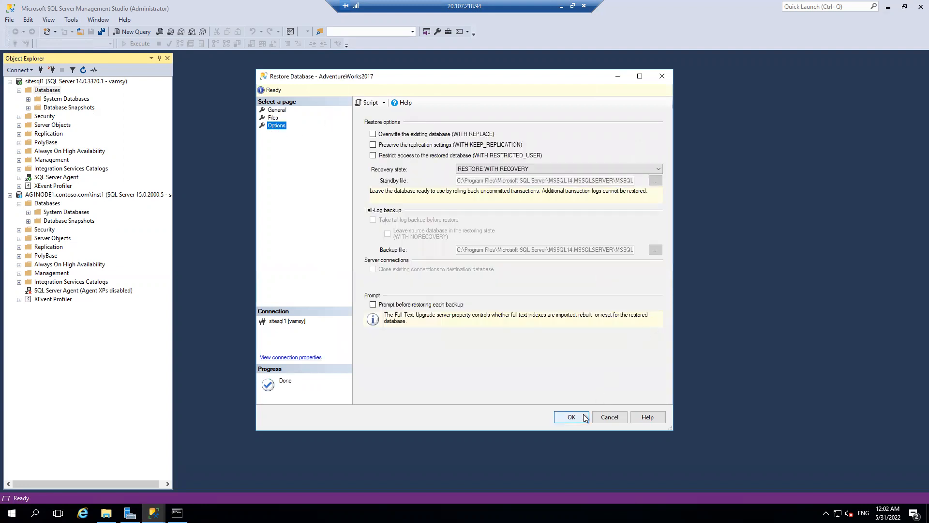
{"action": "left_click", "coordinate": [571, 416]}
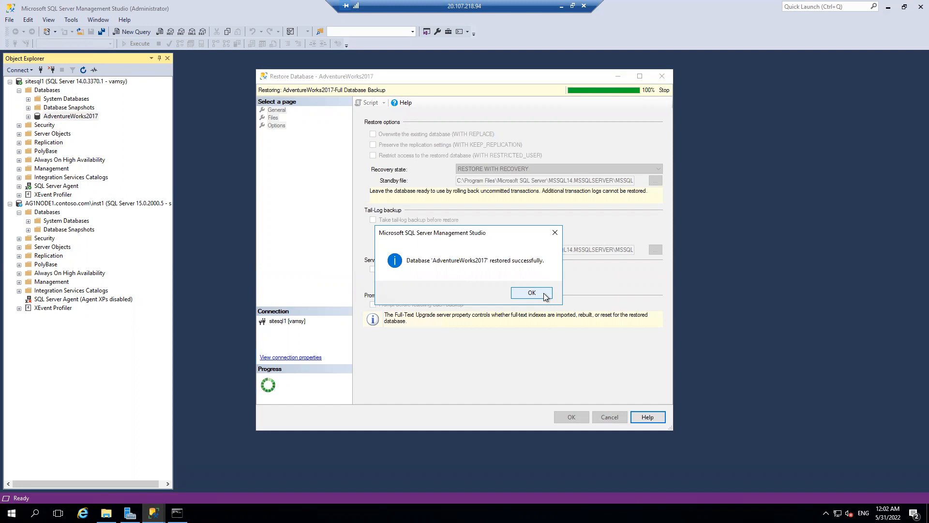
Dismiss the restore success message for AdventureWorks2017
{"action": "left_click", "coordinate": [530, 292]}
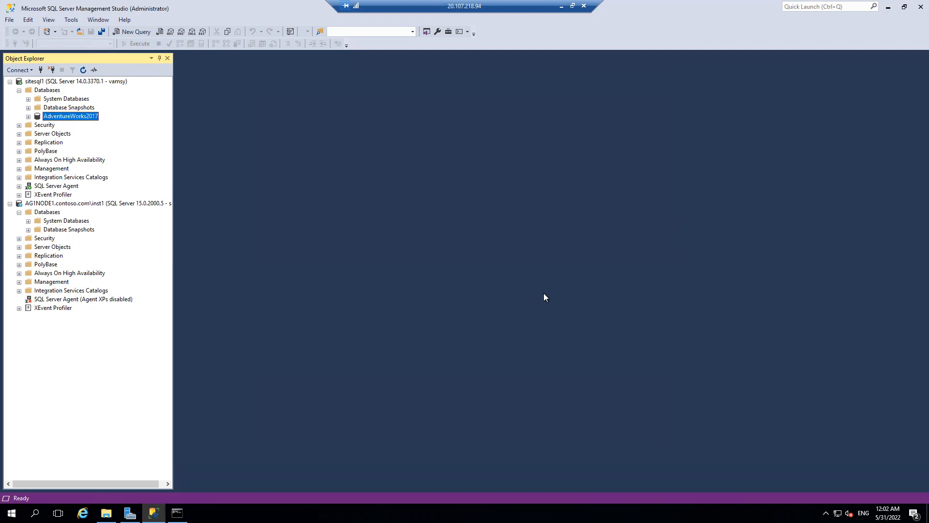
{"action": "mouse_move", "coordinate": [67, 138]}
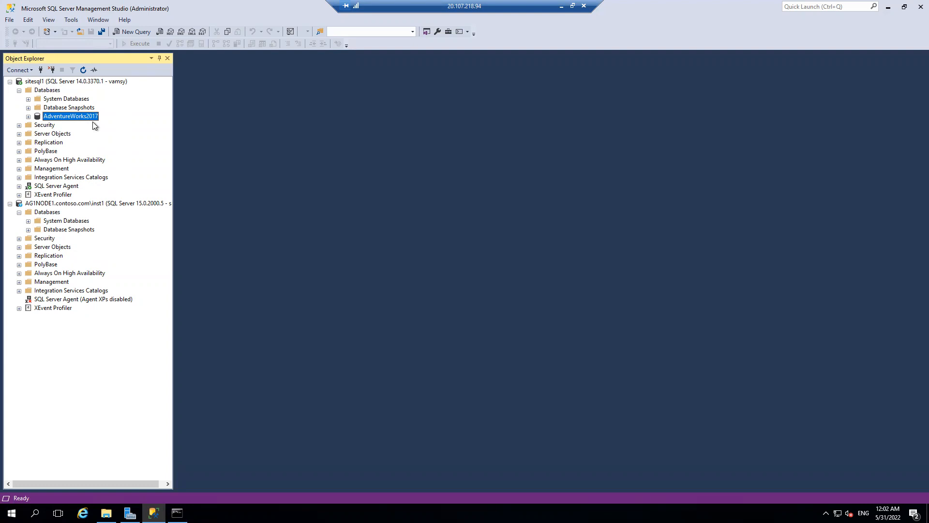
{"action": "mouse_move", "coordinate": [104, 154]}
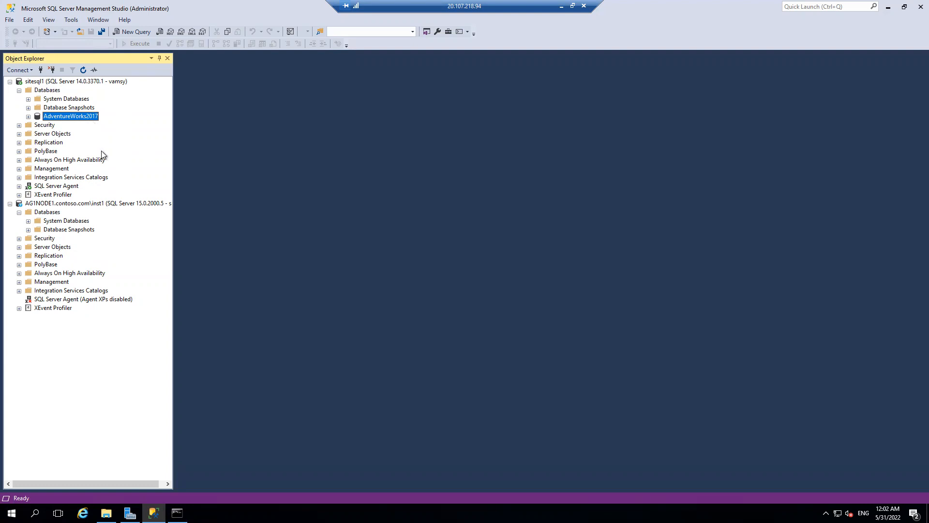
{"action": "mouse_move", "coordinate": [80, 241]}
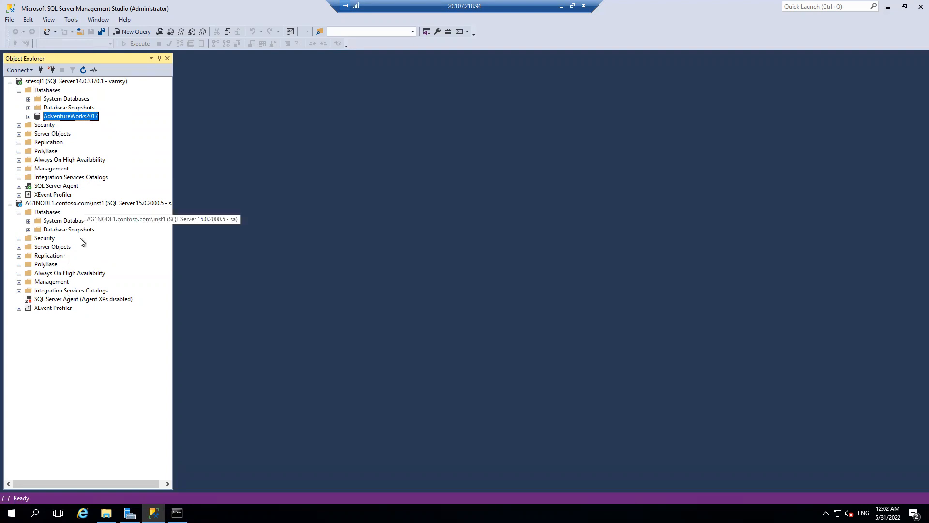
{"action": "mouse_move", "coordinate": [56, 281]}
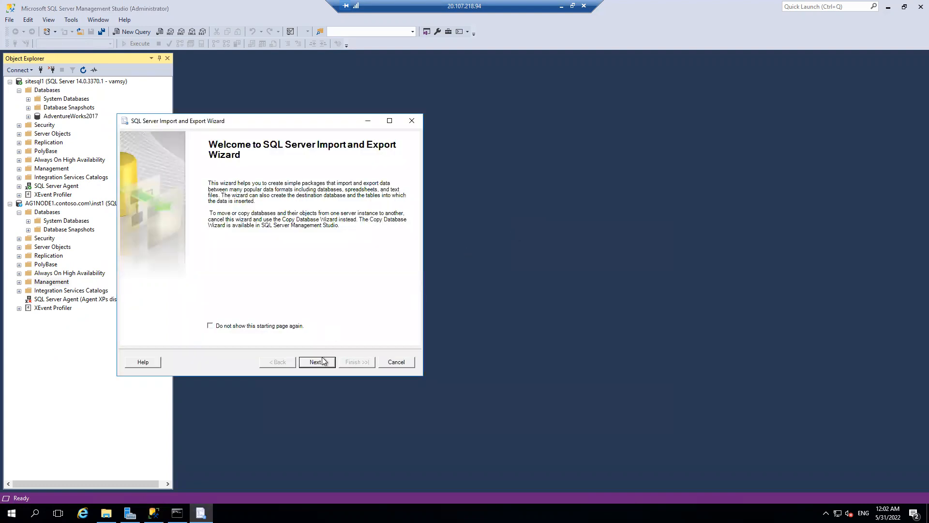
Choose SQL Server Native Client 11.0 as the wizard's data source type
{"action": "left_click", "coordinate": [317, 362]}
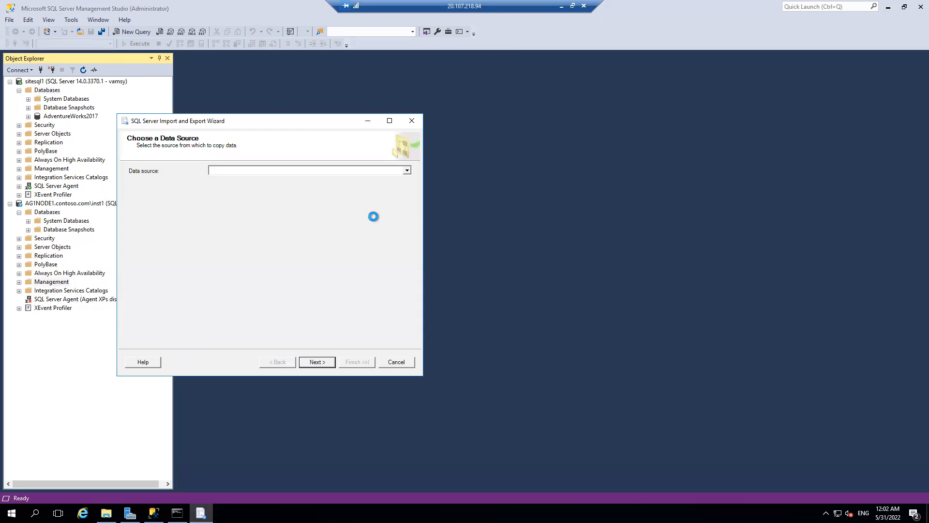
{"action": "left_click", "coordinate": [407, 170]}
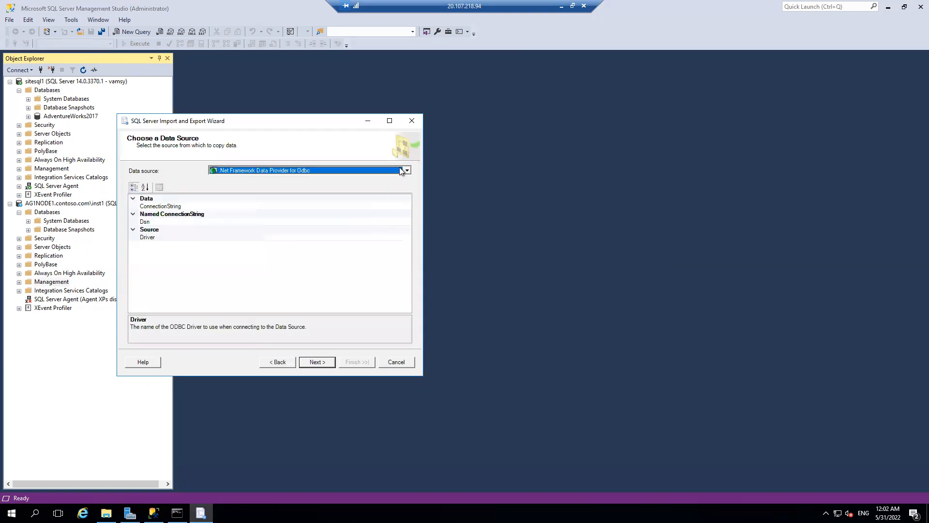
{"action": "left_click", "coordinate": [406, 170]}
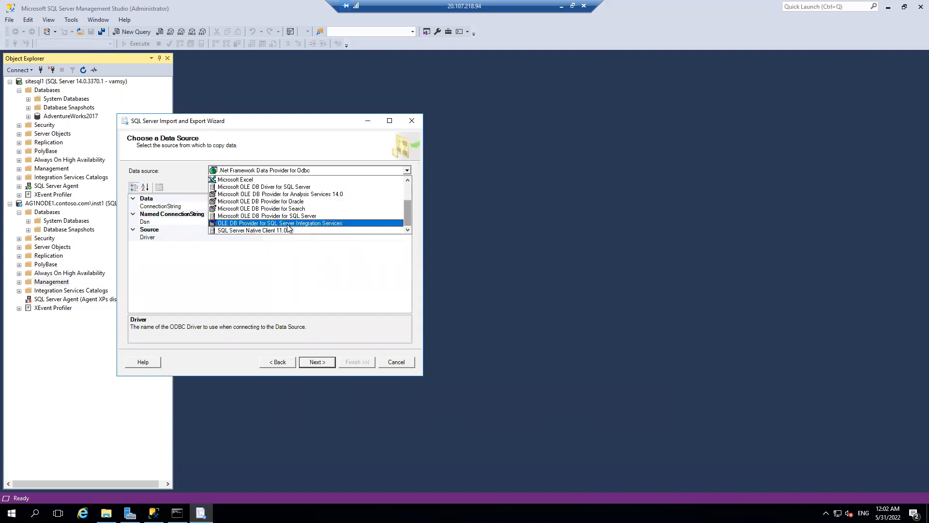
{"action": "left_click", "coordinate": [251, 230]}
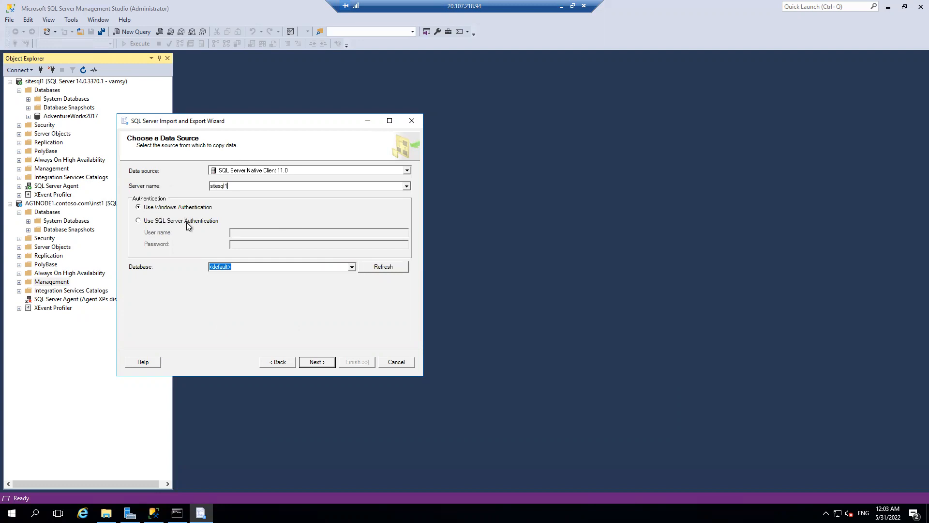
Use SQL Server authentication with login vamsy and select AdventureWorks2017 as the source database
{"action": "left_click", "coordinate": [138, 220]}
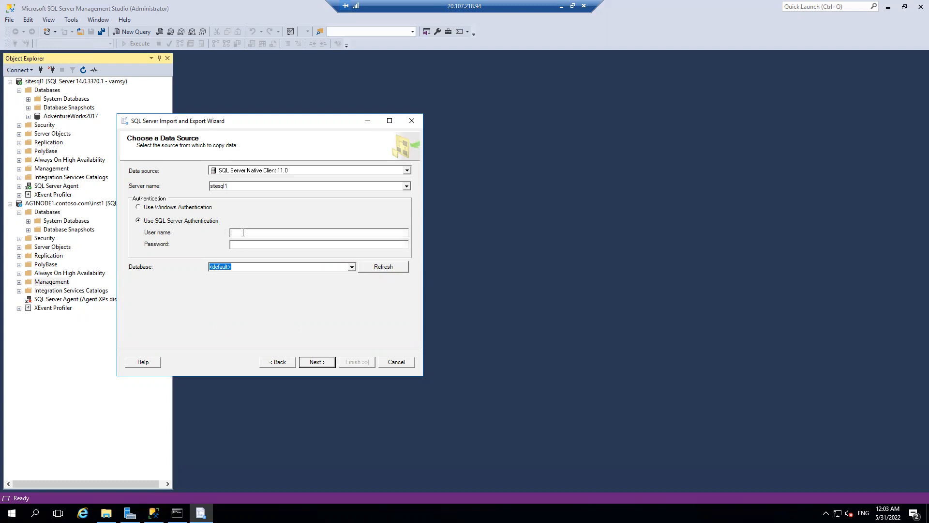
{"action": "type", "text": "vamsy"}
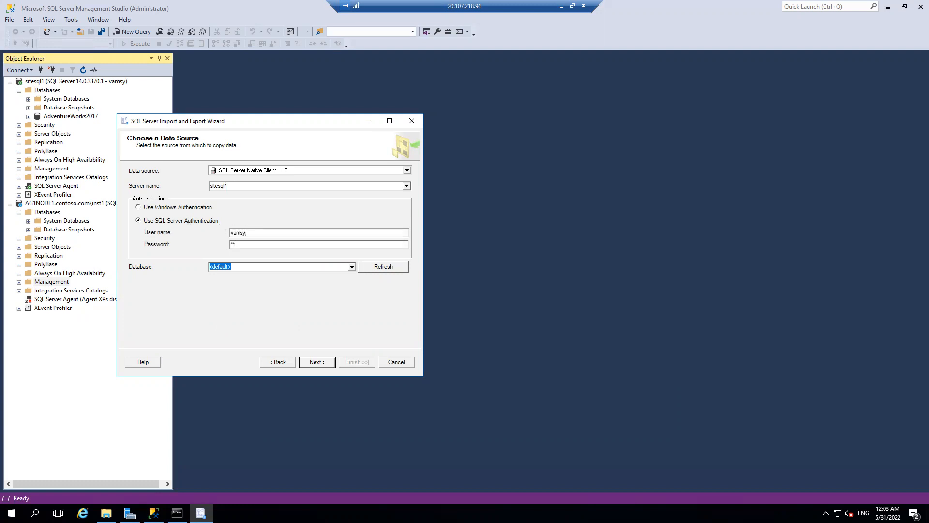
{"action": "type", "text": "password"}
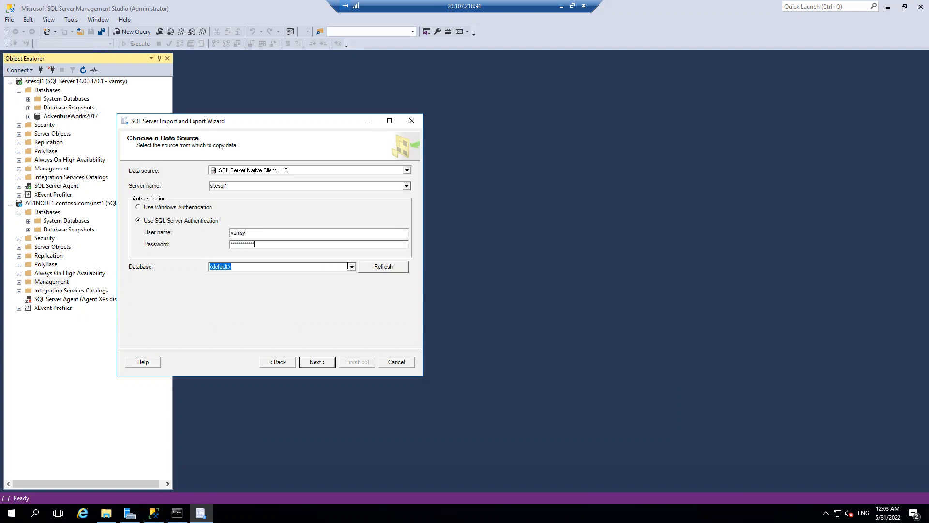
{"action": "left_click", "coordinate": [350, 266]}
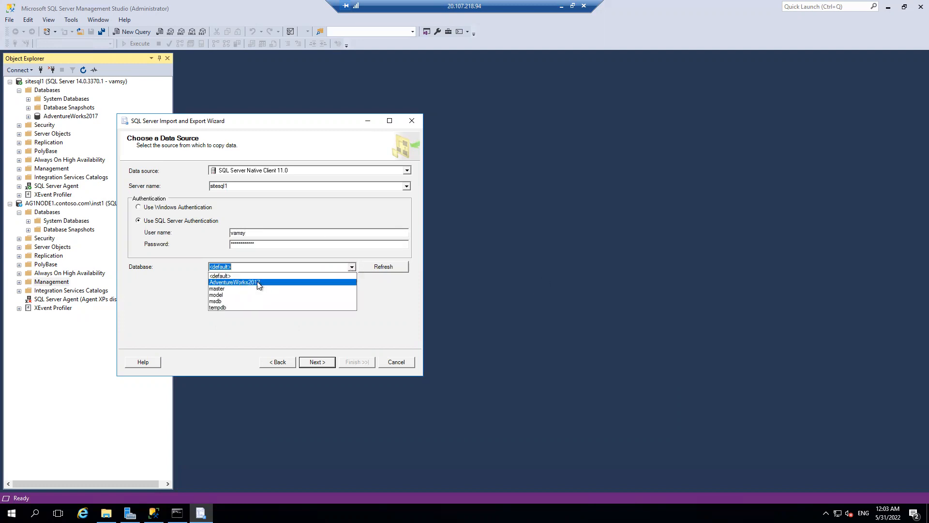
{"action": "left_click", "coordinate": [233, 281]}
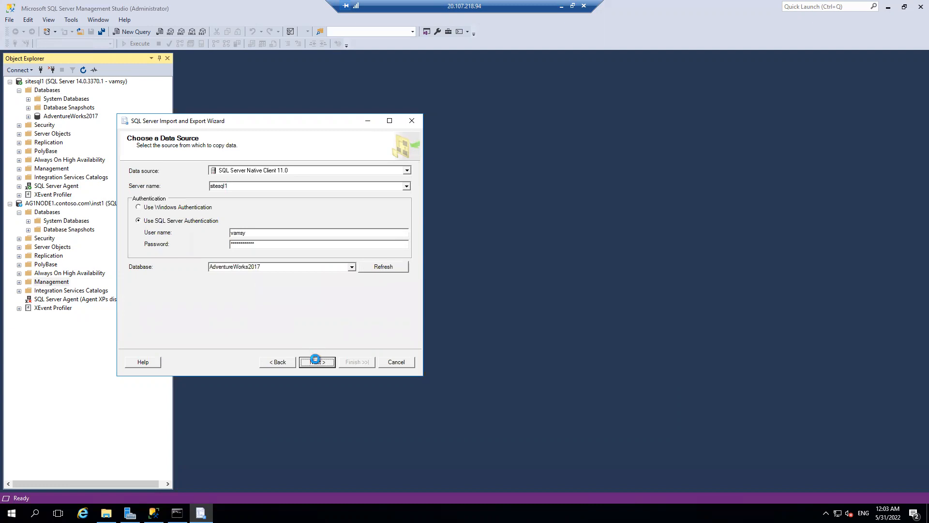
Set the destination to SQL Server Native Client 11.0 and dismiss the login failure
{"action": "left_click", "coordinate": [316, 361]}
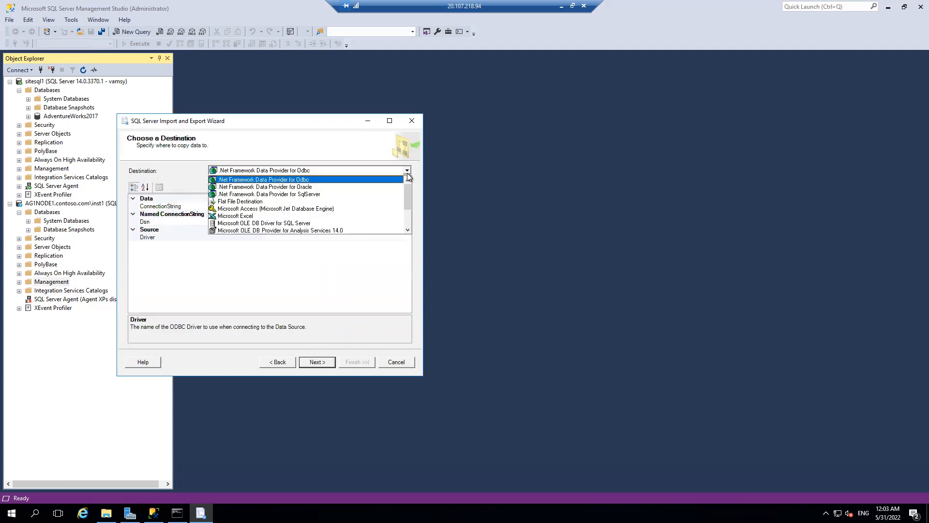
{"action": "scroll", "scroll_direction": "down", "scroll_amount": 3}
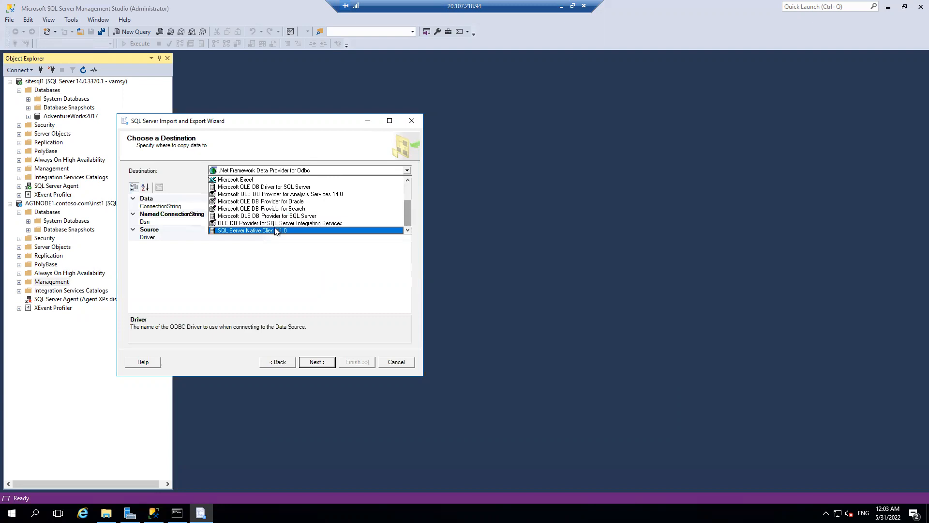
{"action": "left_click", "coordinate": [251, 230]}
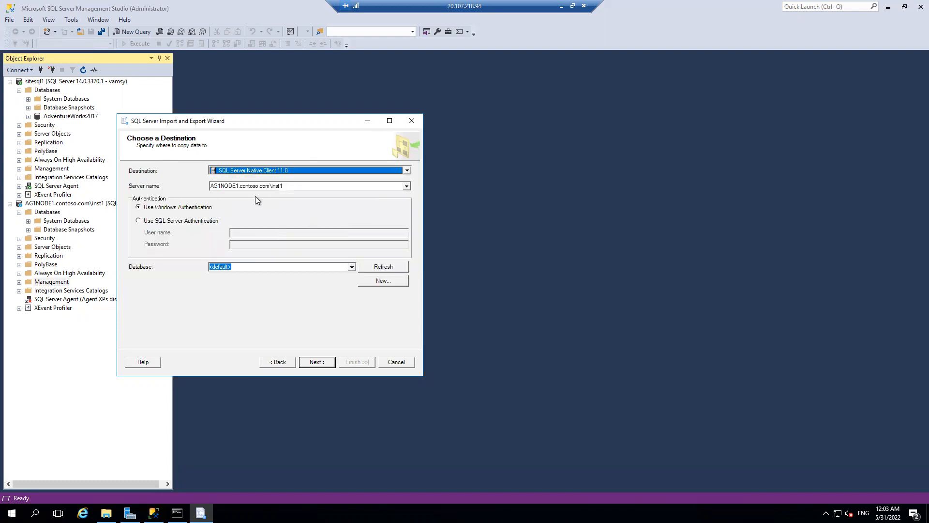
{"action": "mouse_move", "coordinate": [352, 267]}
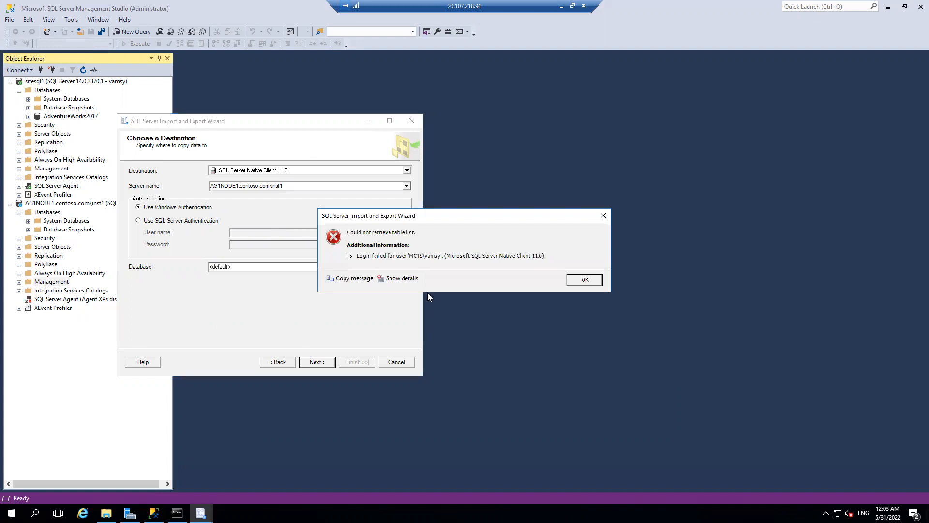
{"action": "mouse_move", "coordinate": [584, 278]}
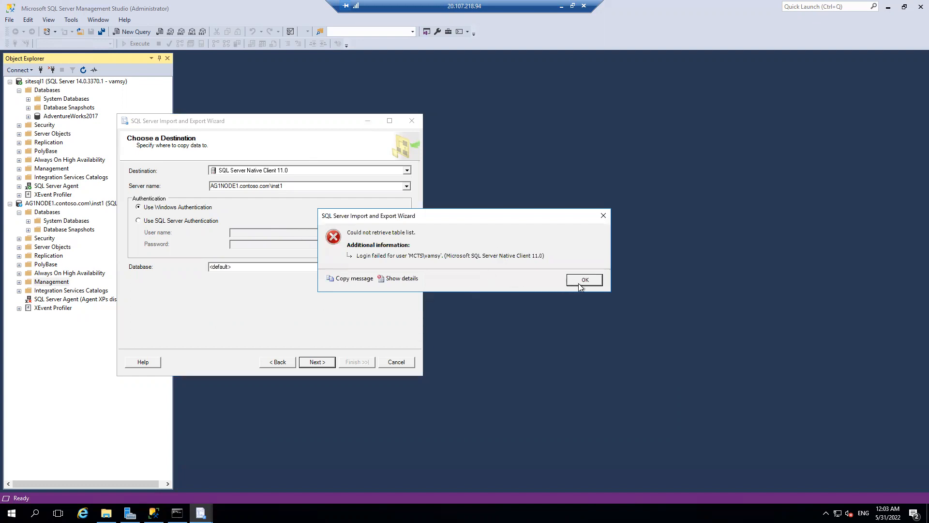
{"action": "left_click", "coordinate": [583, 279]}
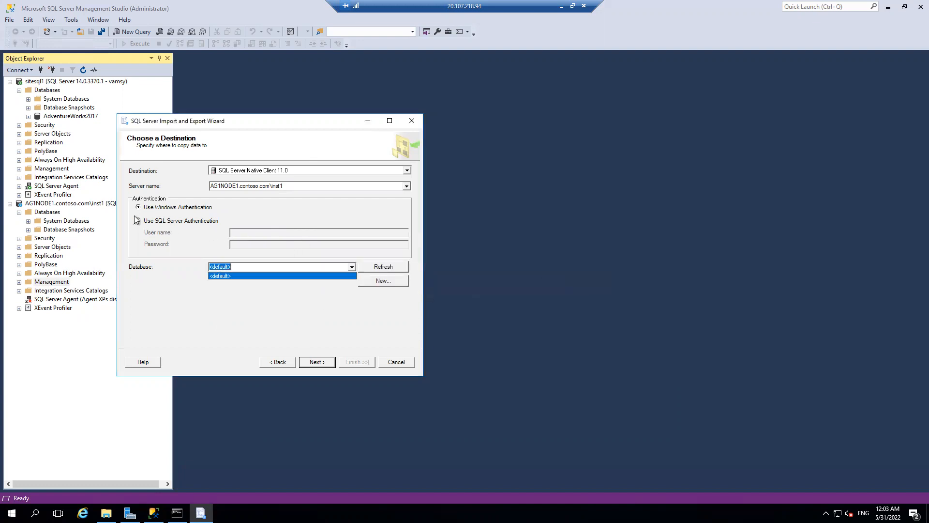
Use SQL Server authentication for the destination and continue with copying whole tables
{"action": "left_click", "coordinate": [138, 220]}
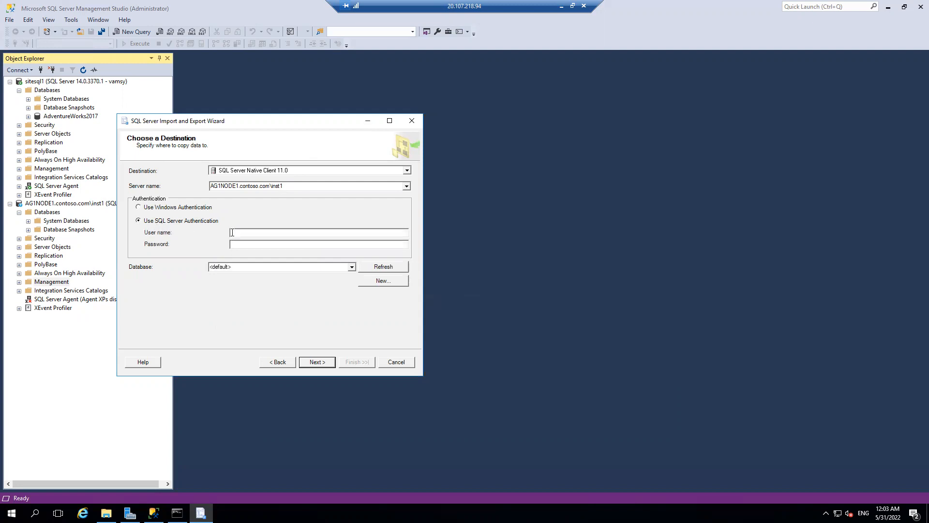
{"action": "type", "text": "vams"}
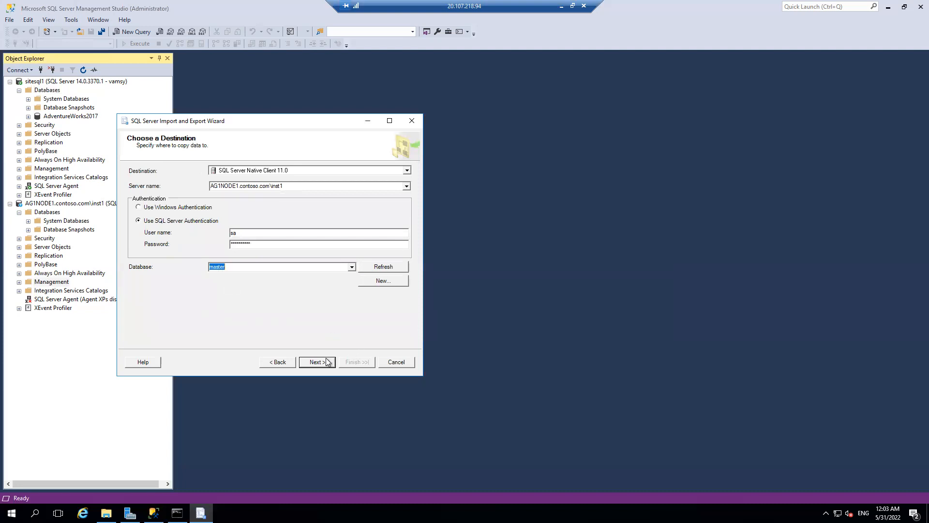
{"action": "left_click", "coordinate": [316, 361]}
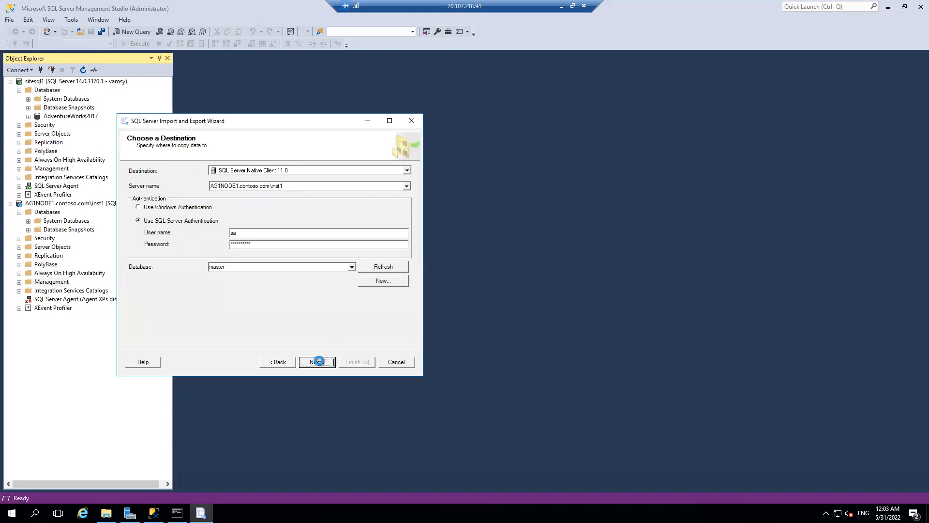
{"action": "left_click", "coordinate": [316, 361]}
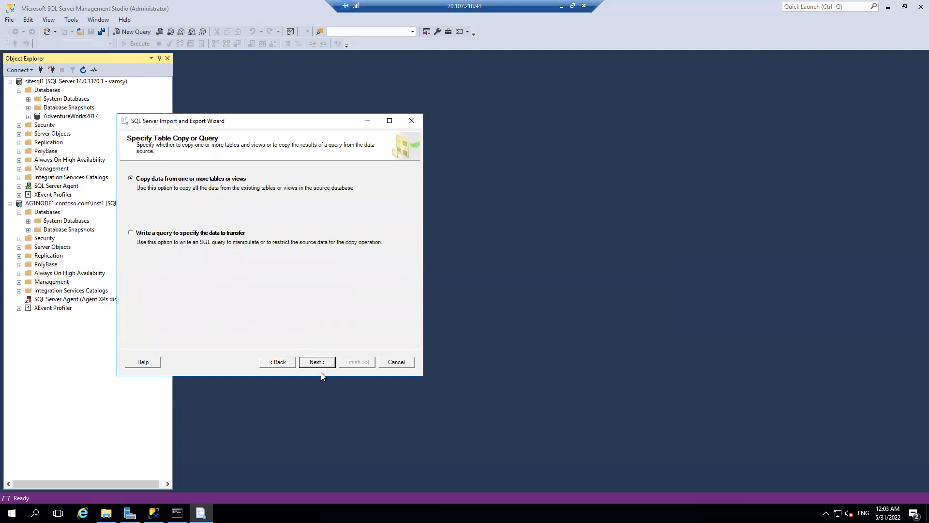
{"action": "left_click", "coordinate": [316, 361]}
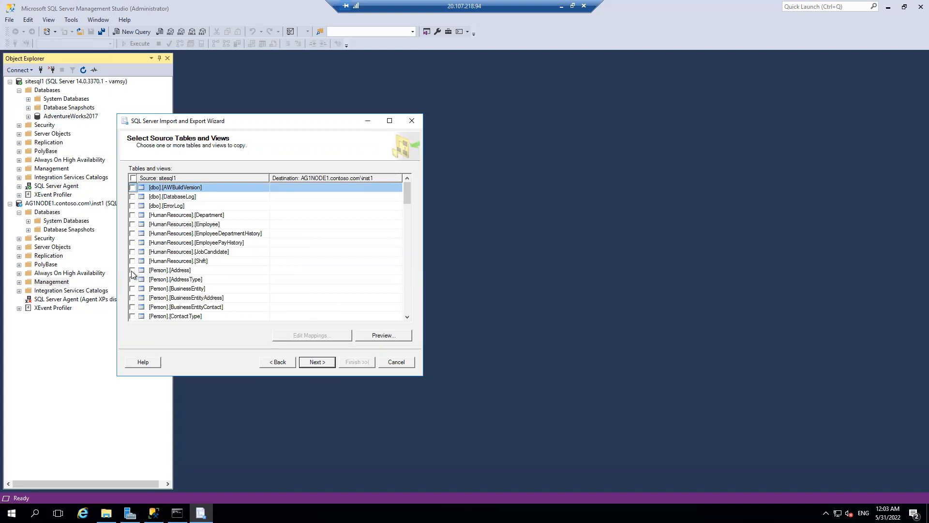
Tick [Person].[Address] for copying and proceed to Save and Run Package
{"action": "left_click", "coordinate": [133, 270]}
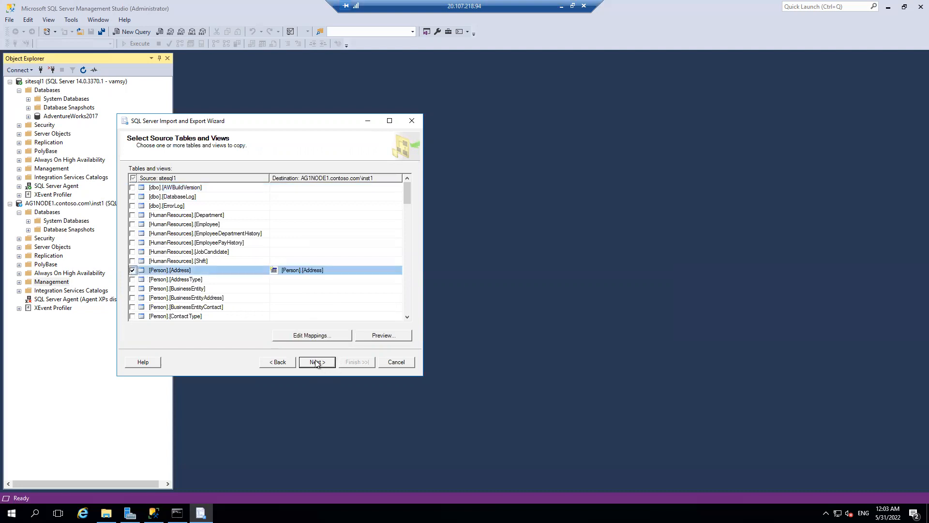
{"action": "left_click", "coordinate": [317, 361]}
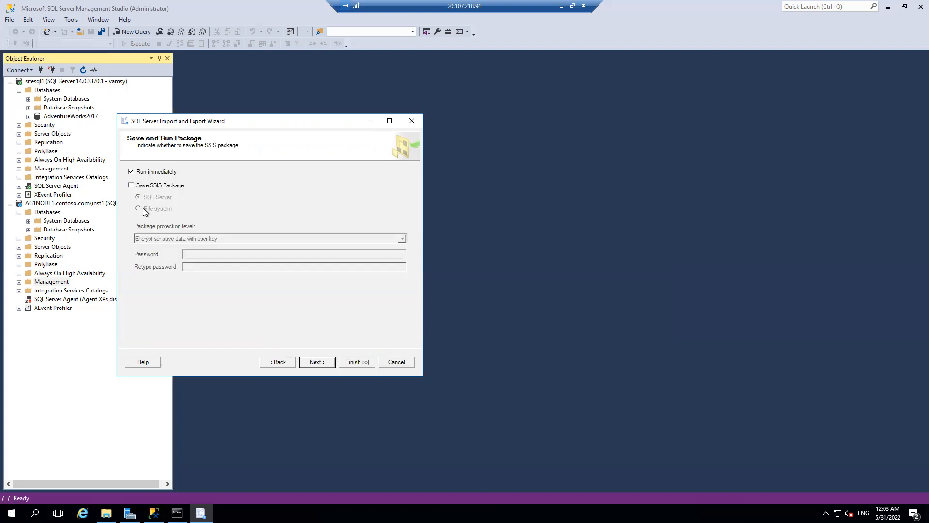
{"action": "mouse_move", "coordinate": [318, 361]}
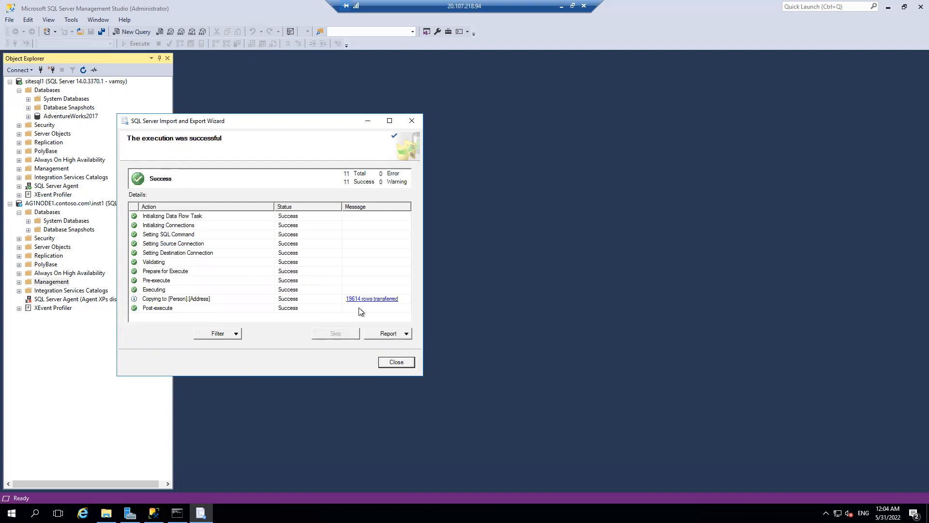
{"action": "mouse_move", "coordinate": [395, 352]}
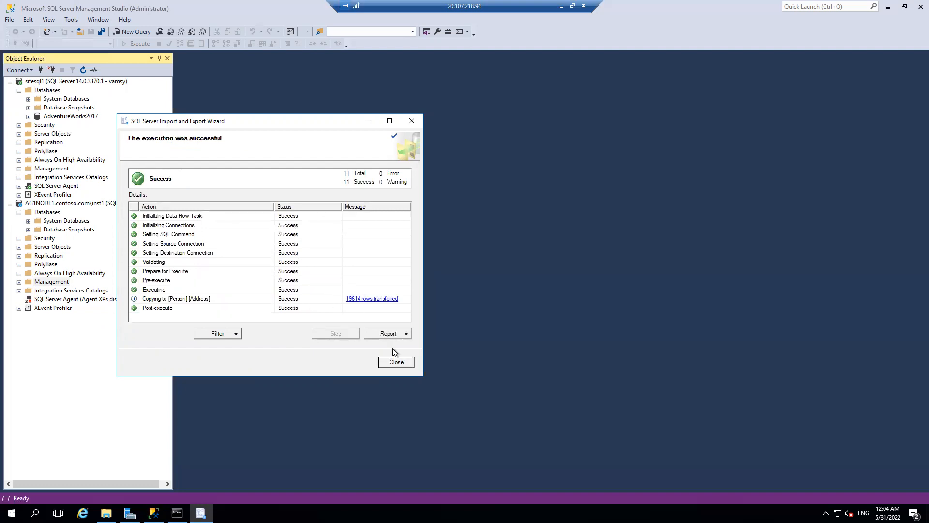
Close the wizard and verify Person.Address among master's tables on AG1NODE1
{"action": "left_click", "coordinate": [396, 361]}
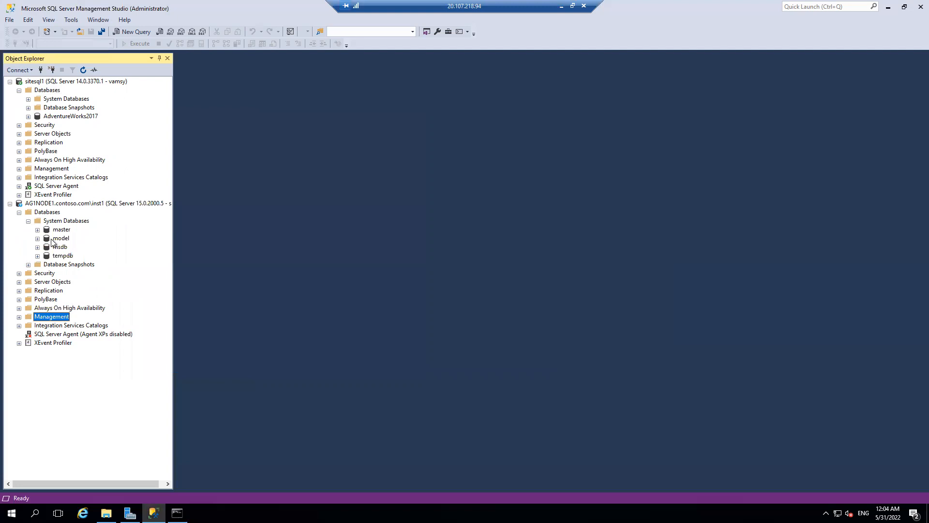
{"action": "left_click", "coordinate": [38, 230]}
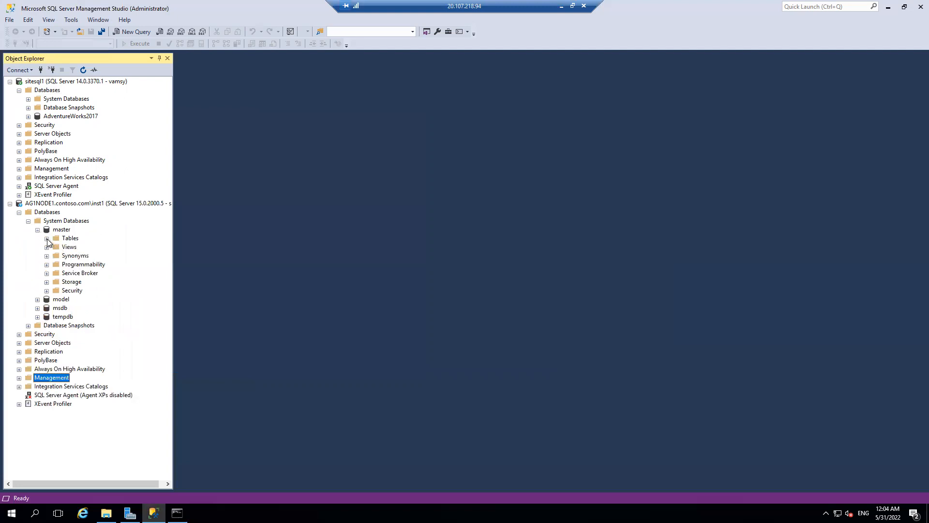
{"action": "left_click", "coordinate": [46, 239]}
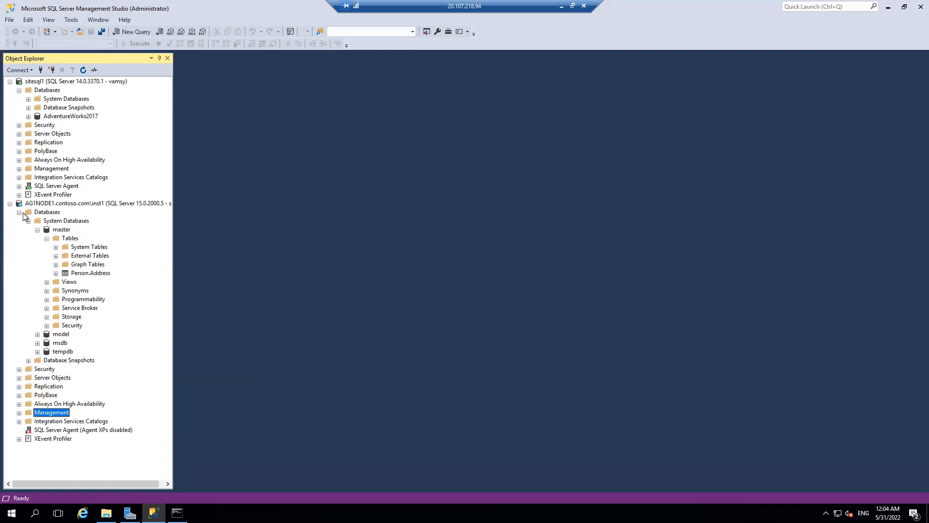
{"action": "left_click", "coordinate": [19, 212]}
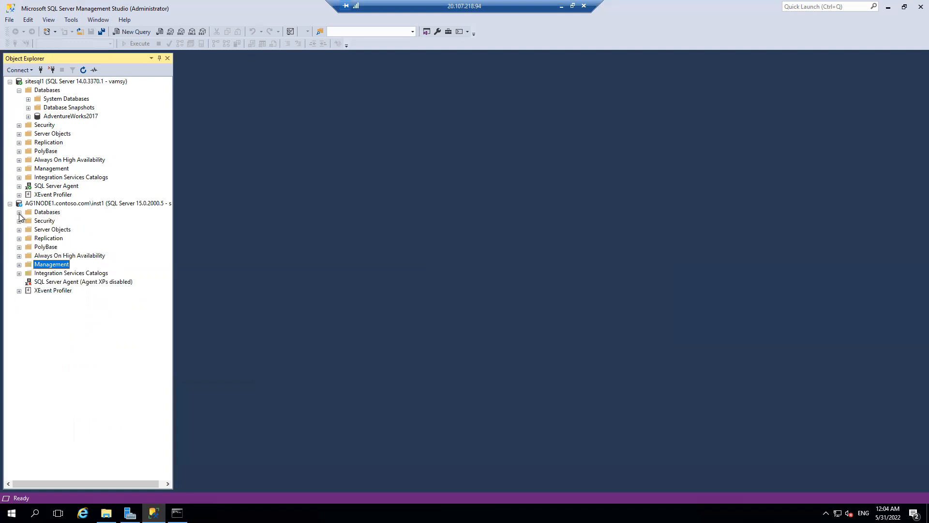
{"action": "mouse_move", "coordinate": [14, 130]}
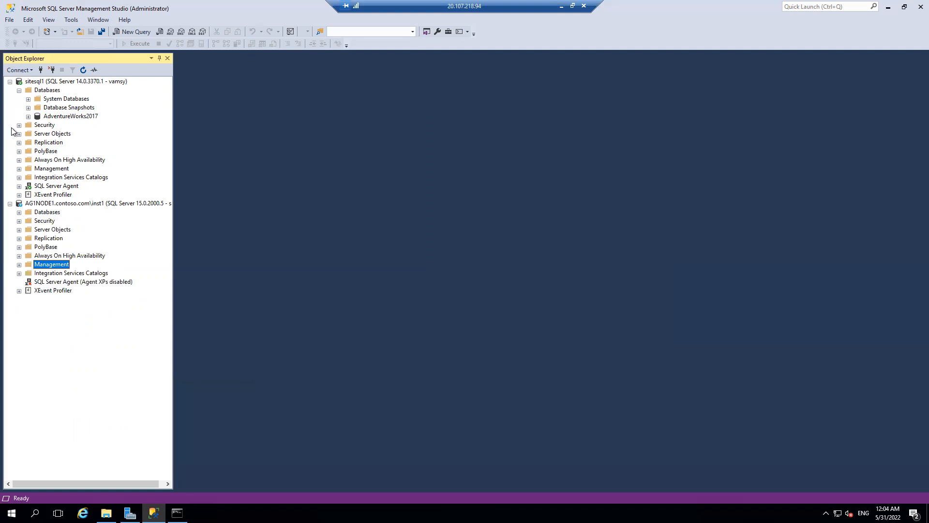
Start a New Login from sitesql1's Security > Logins node
{"action": "left_click", "coordinate": [19, 125]}
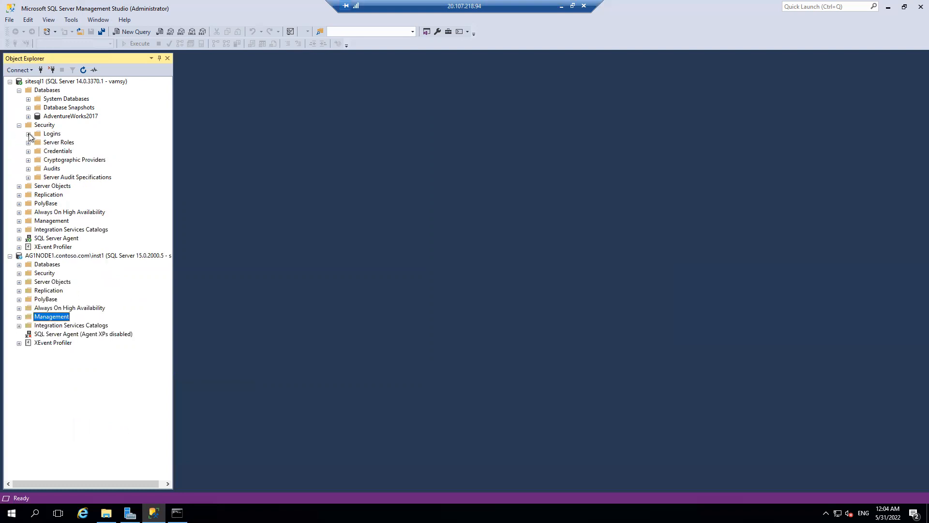
{"action": "right_click", "coordinate": [52, 133]}
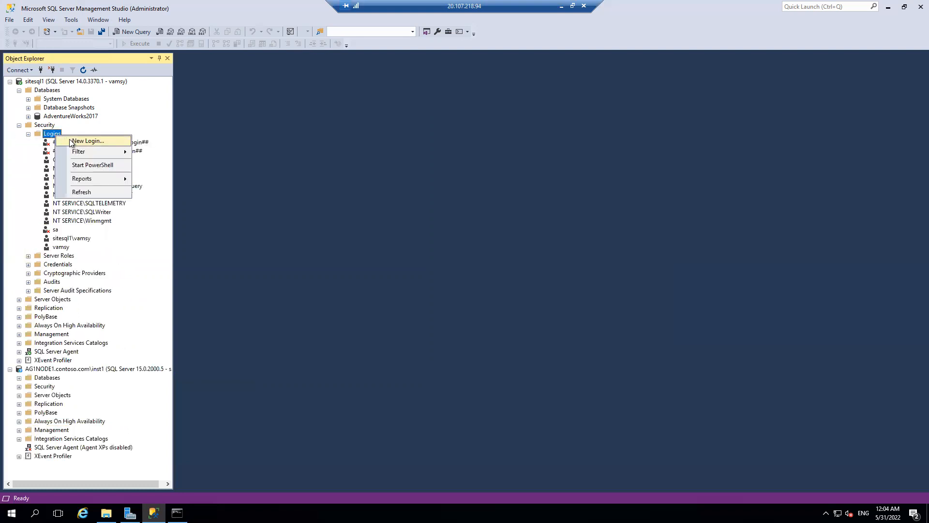
{"action": "mouse_move", "coordinate": [157, 231]}
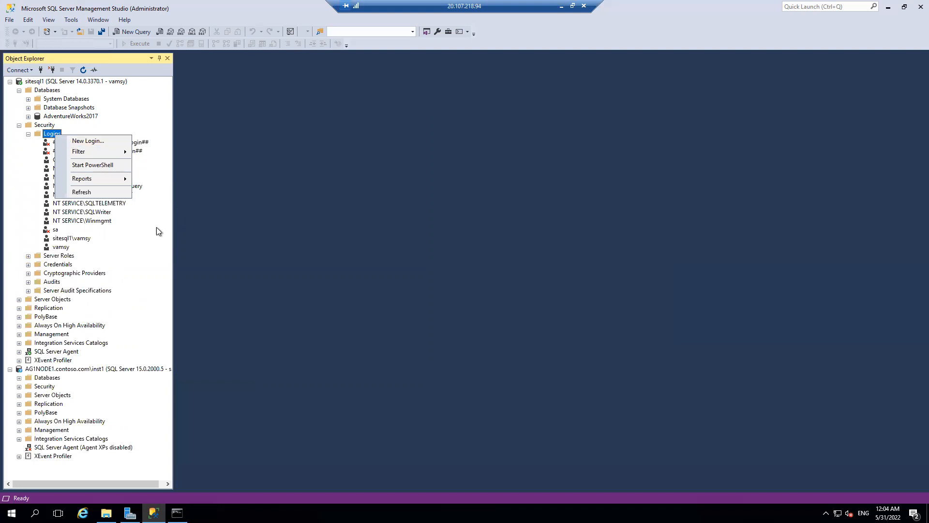
{"action": "mouse_move", "coordinate": [130, 220]}
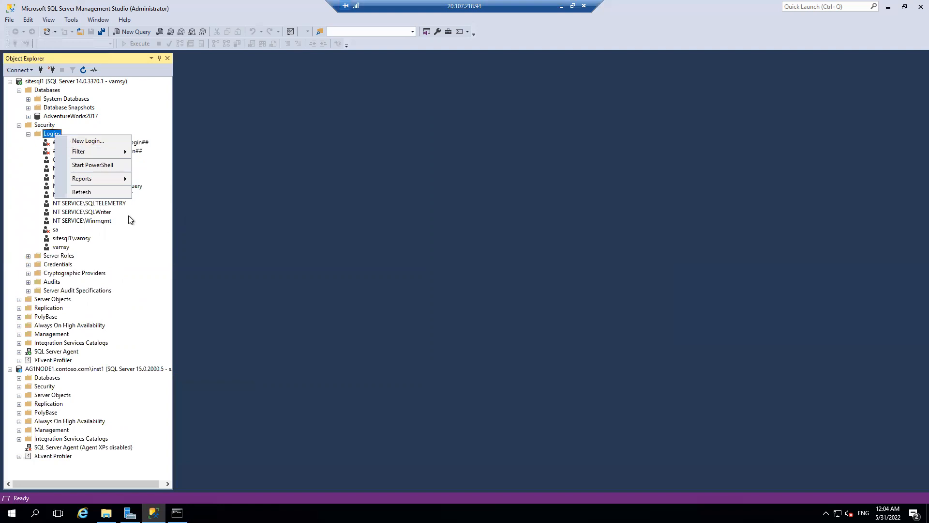
{"action": "mouse_move", "coordinate": [88, 140]}
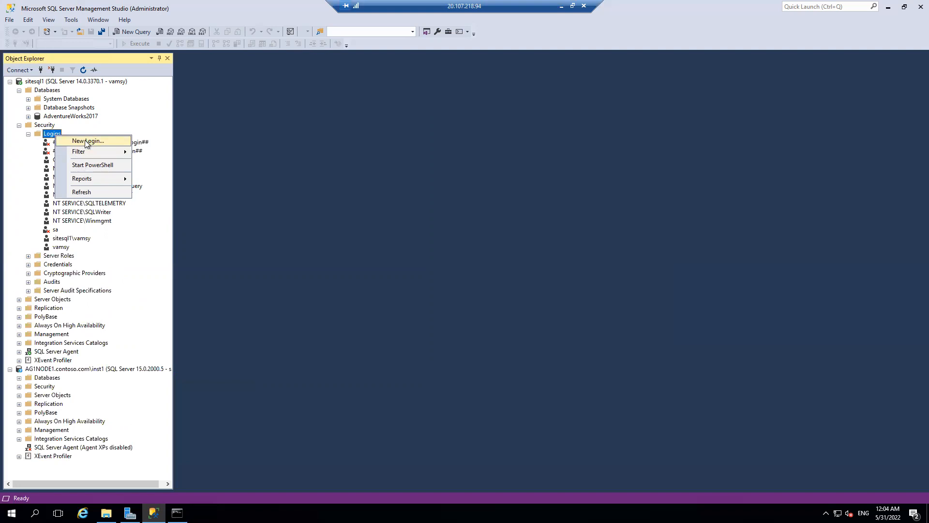
{"action": "left_click", "coordinate": [87, 141]}
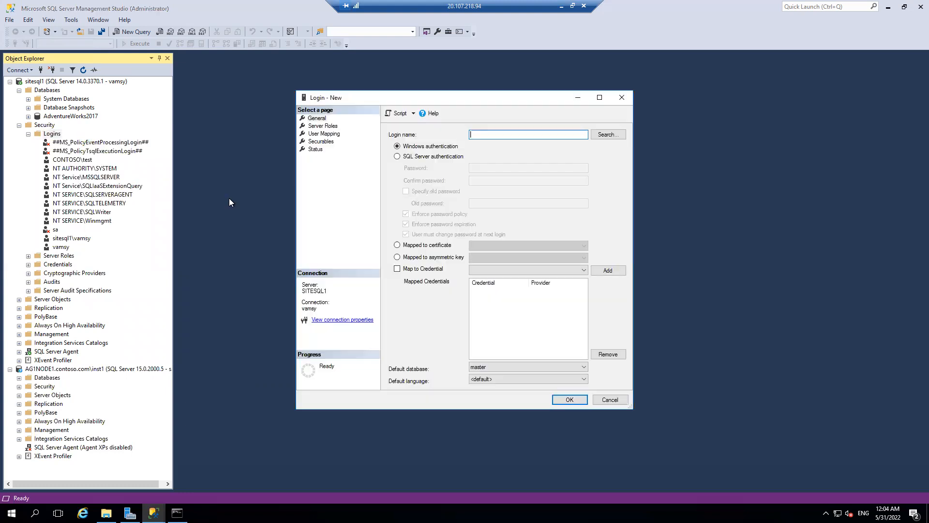
{"action": "mouse_move", "coordinate": [47, 90]}
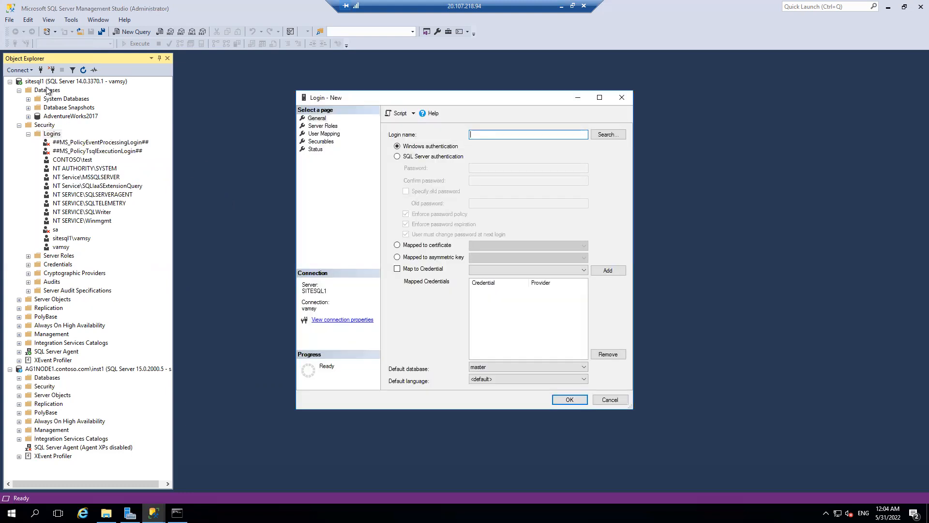
{"action": "mouse_move", "coordinate": [79, 102]}
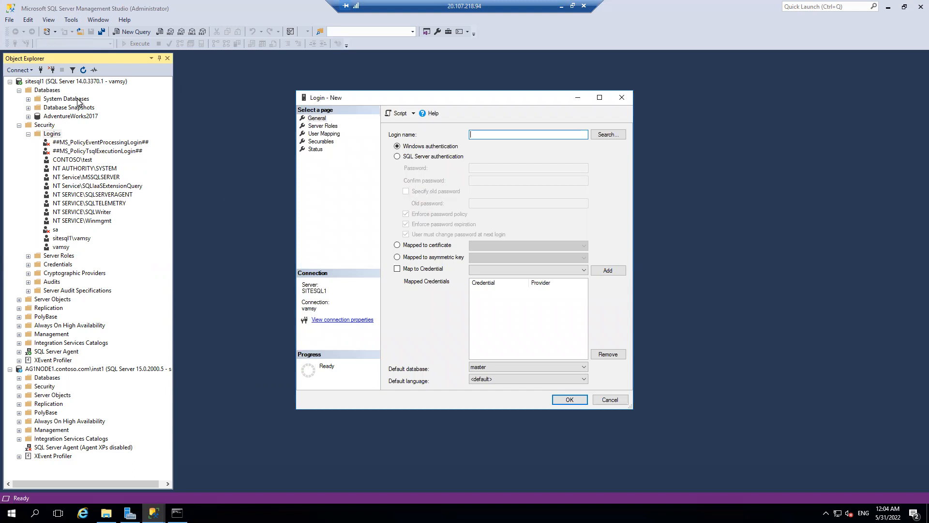
{"action": "mouse_move", "coordinate": [595, 146]}
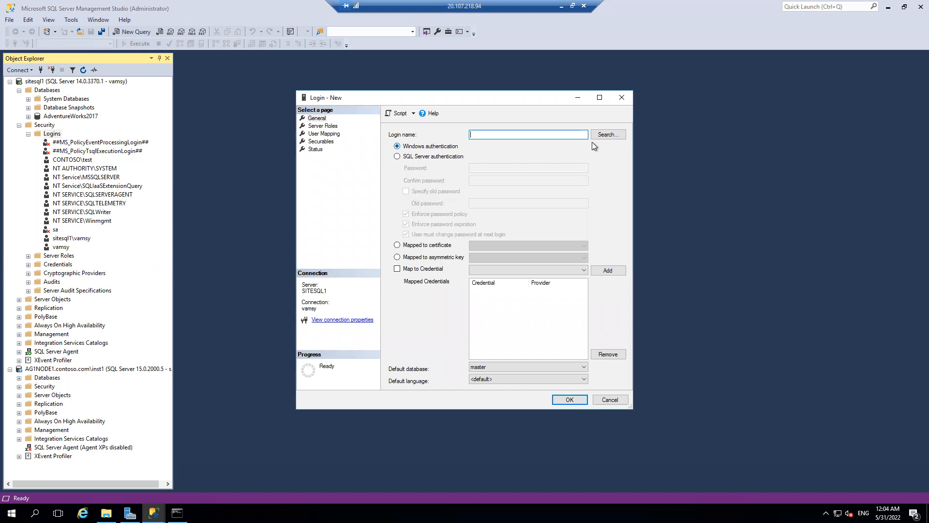
Search Contoso.com for the account sqlserver_ and get an account-not-found error
{"action": "left_click", "coordinate": [608, 133]}
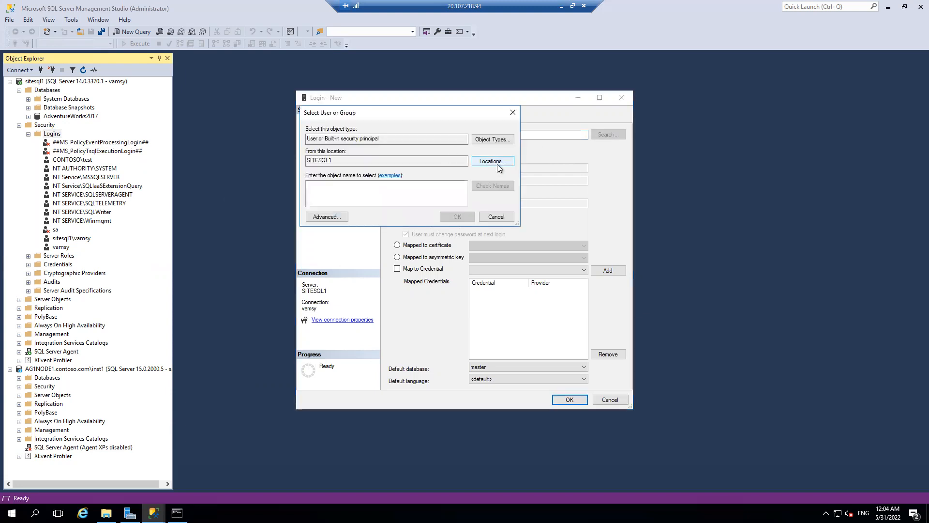
{"action": "left_click", "coordinate": [492, 161]}
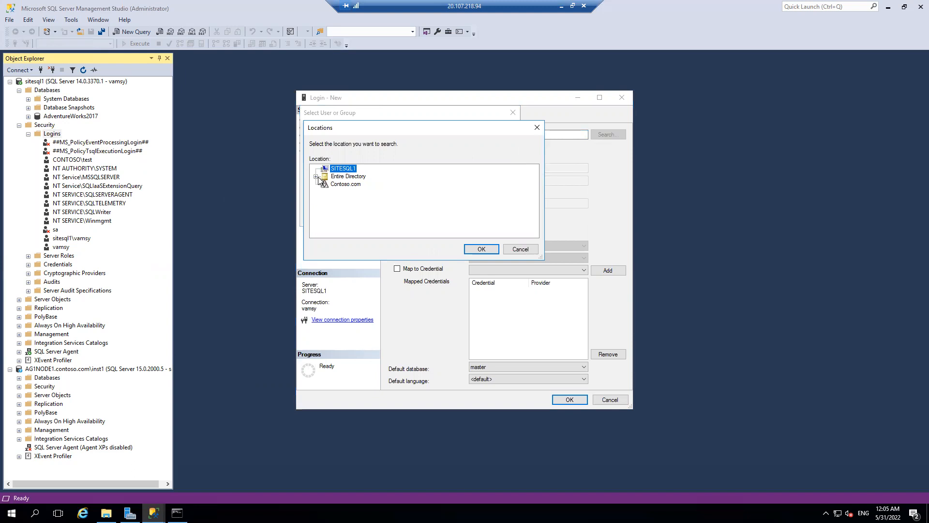
{"action": "left_click", "coordinate": [318, 176]}
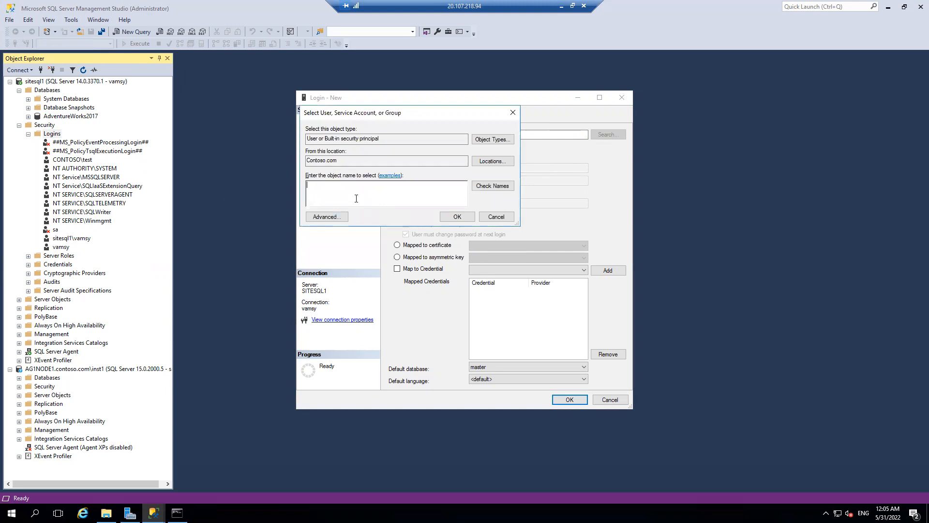
{"action": "type", "text": "sql"}
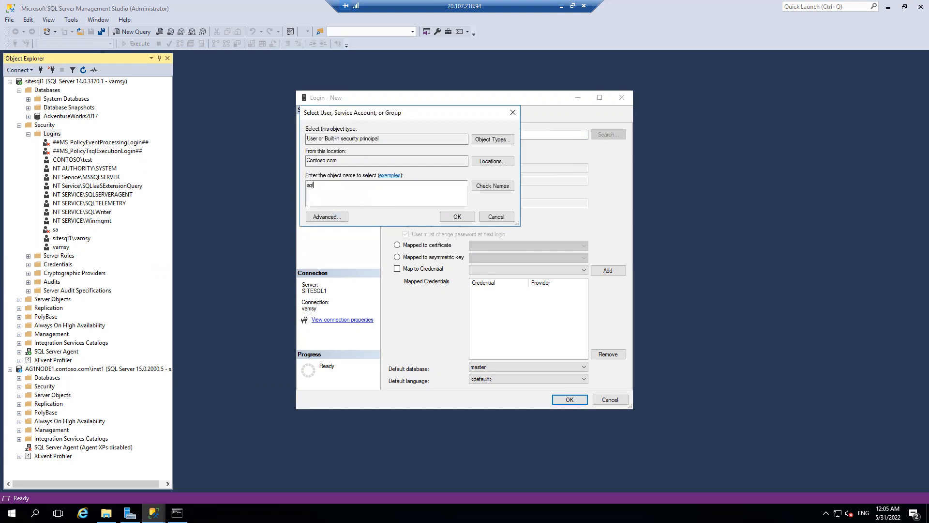
{"action": "type", "text": "server"}
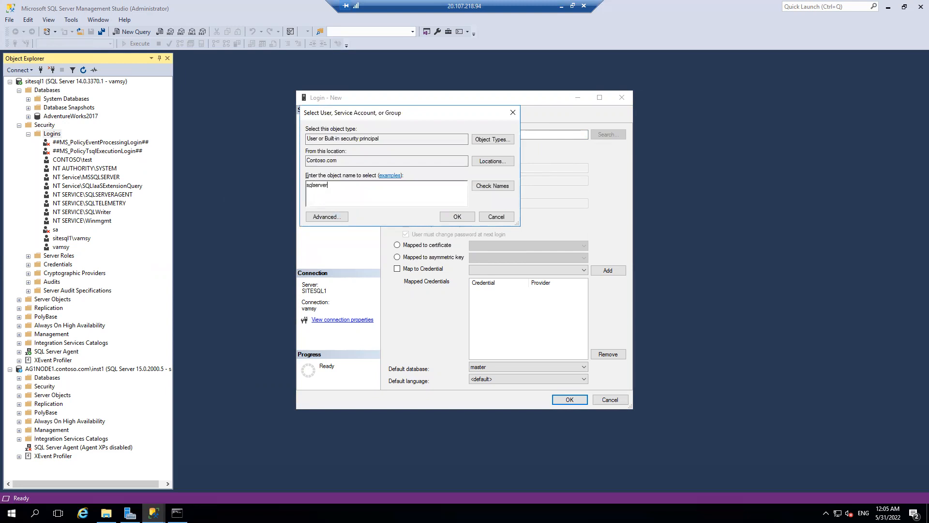
{"action": "type", "text": "_onprem"}
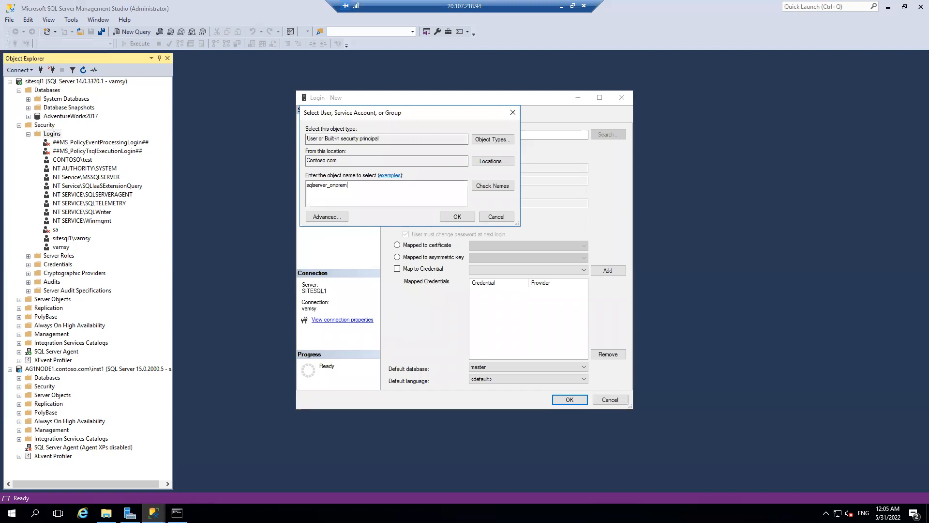
{"action": "left_click", "coordinate": [492, 185]}
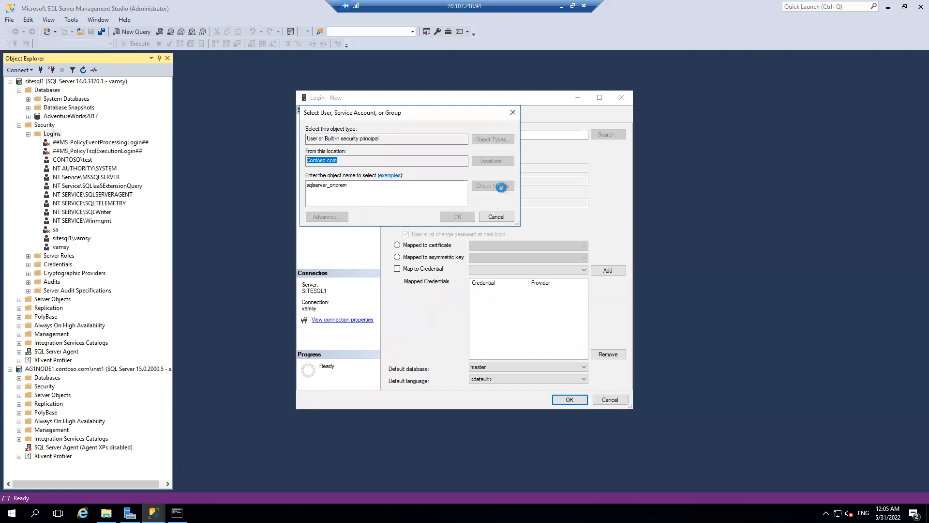
{"action": "left_click", "coordinate": [492, 185]}
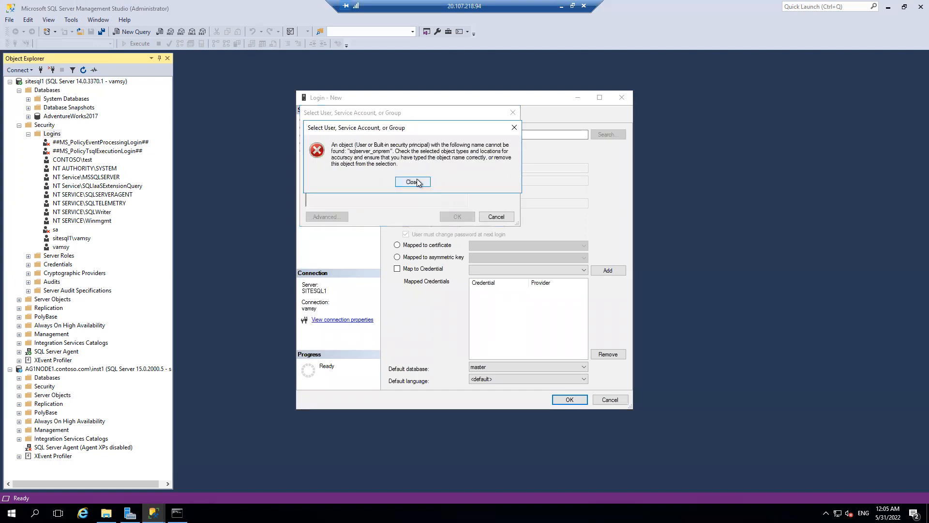
{"action": "left_click", "coordinate": [412, 182]}
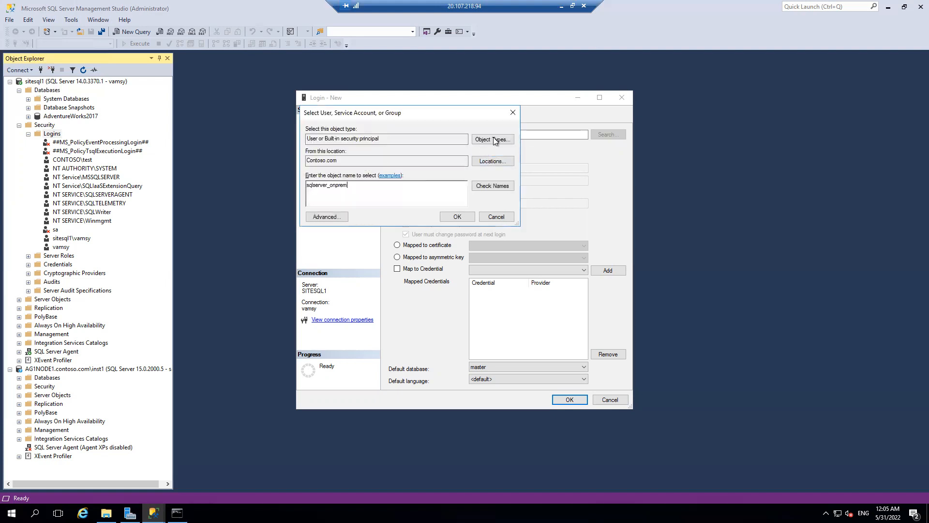
Include service accounts, groups and users in the search, still without a match
{"action": "left_click", "coordinate": [492, 139]}
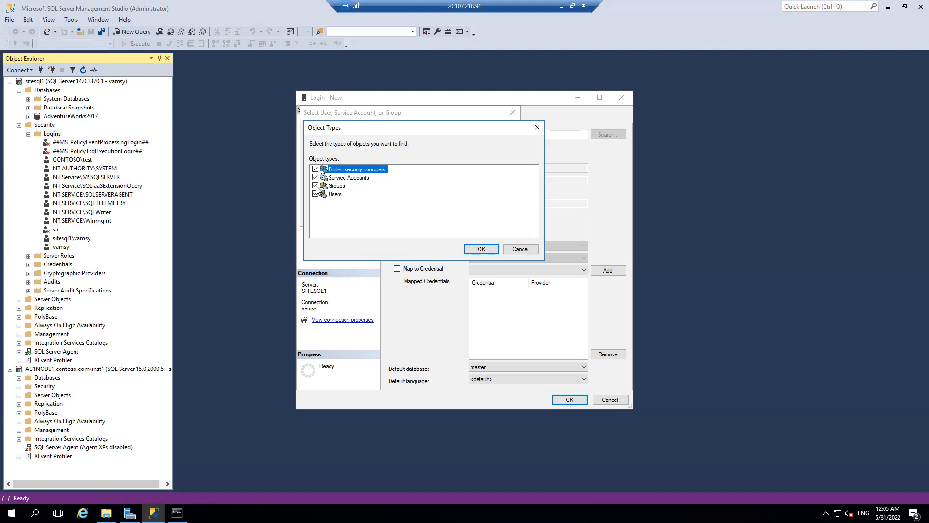
{"action": "left_click", "coordinate": [480, 248]}
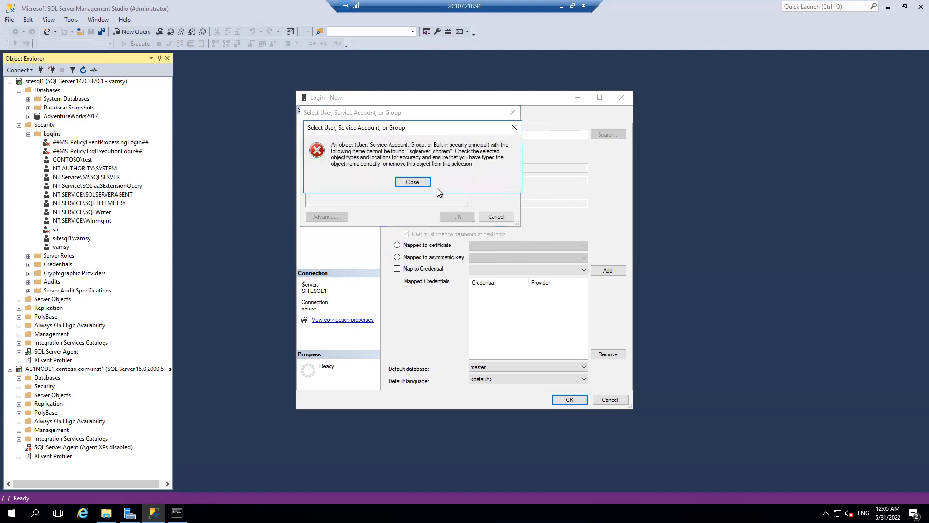
{"action": "left_click", "coordinate": [413, 182]}
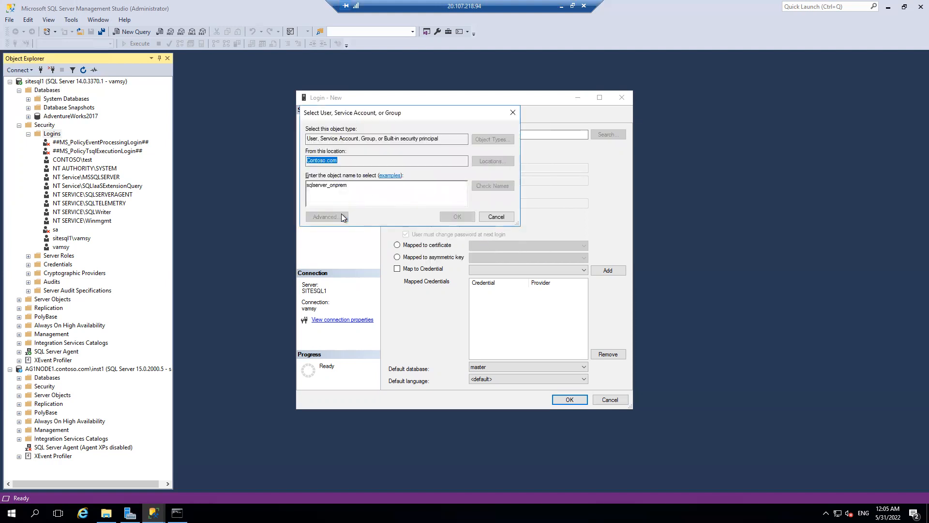
Run an Advanced directory search and pick the sqlsvc_onprem account
{"action": "left_click", "coordinate": [326, 216]}
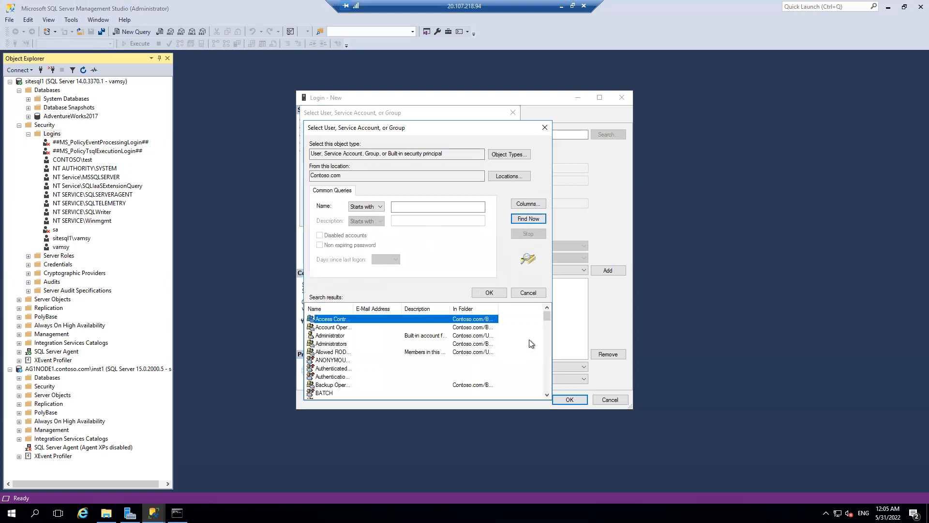
{"action": "scroll", "scroll_direction": "down", "scroll_amount": 3}
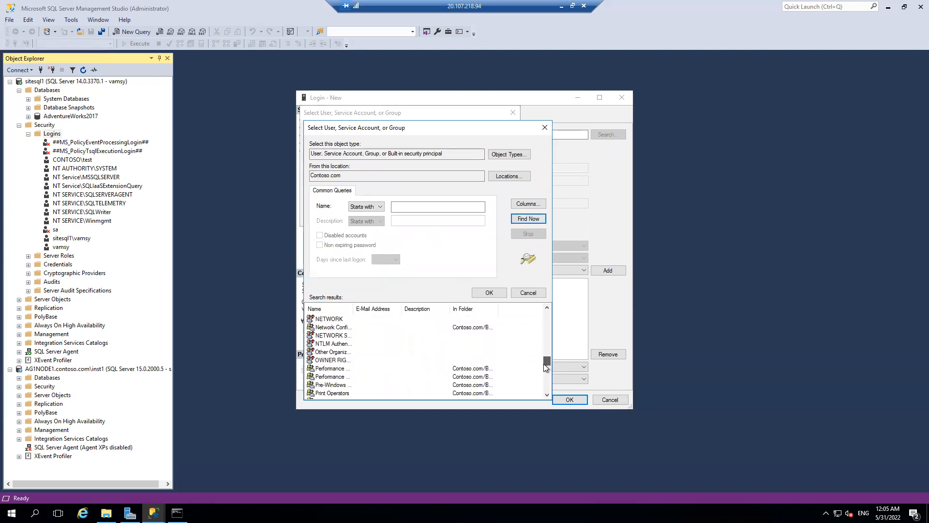
{"action": "scroll", "scroll_direction": "down", "scroll_amount": 3}
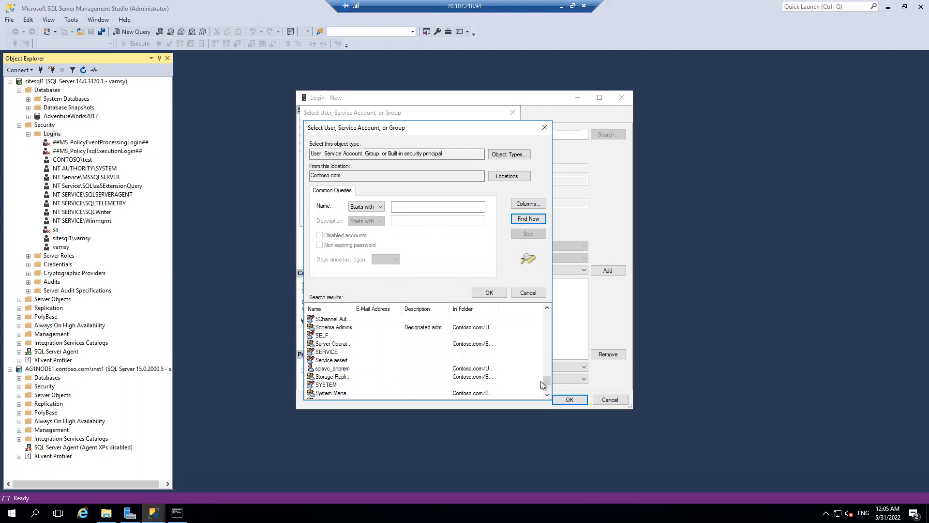
{"action": "left_click", "coordinate": [333, 368]}
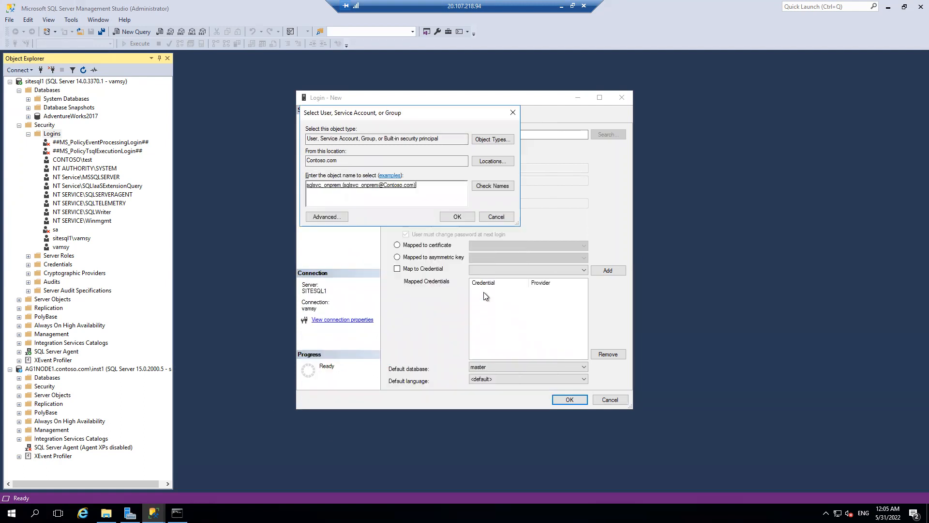
Create the CONTOSO\sqlsvc_onprem Windows-authentication login on sitesql1 using the resolved account name
{"action": "left_click", "coordinate": [456, 216]}
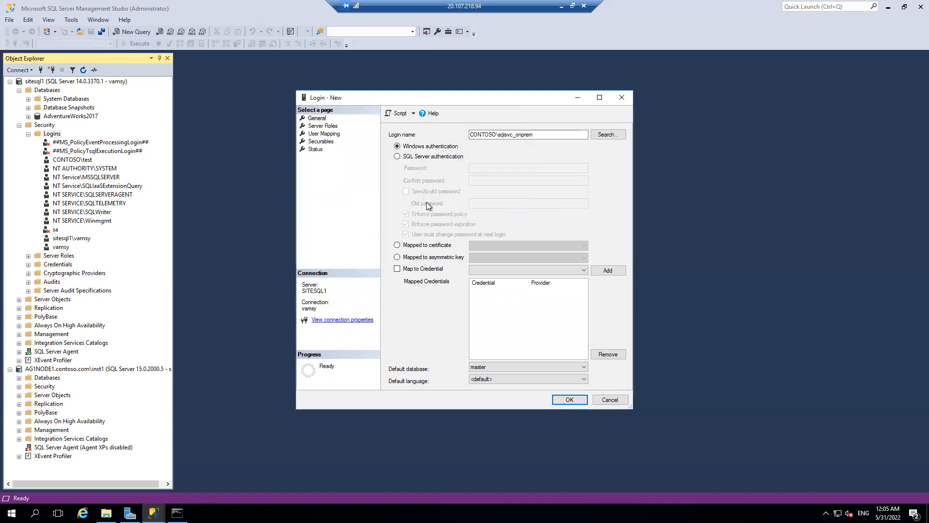
{"action": "mouse_move", "coordinate": [431, 163]}
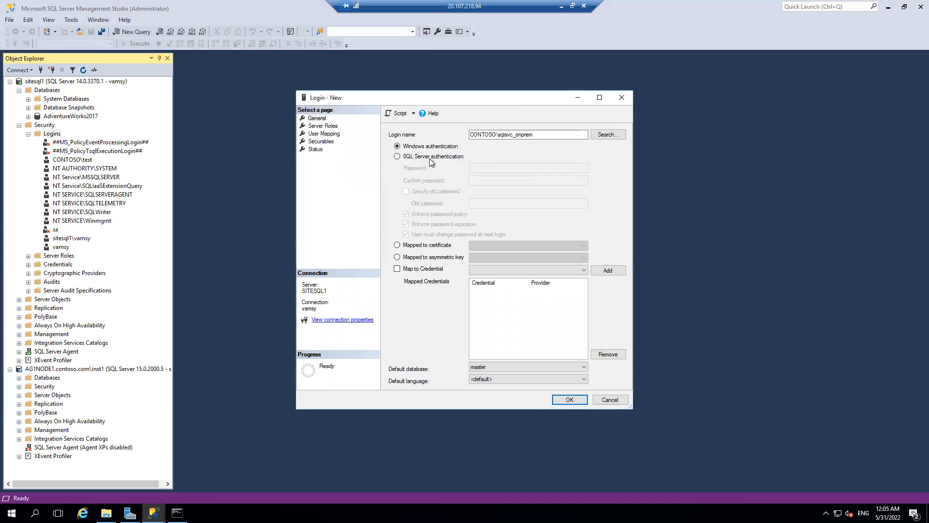
{"action": "mouse_move", "coordinate": [486, 146]}
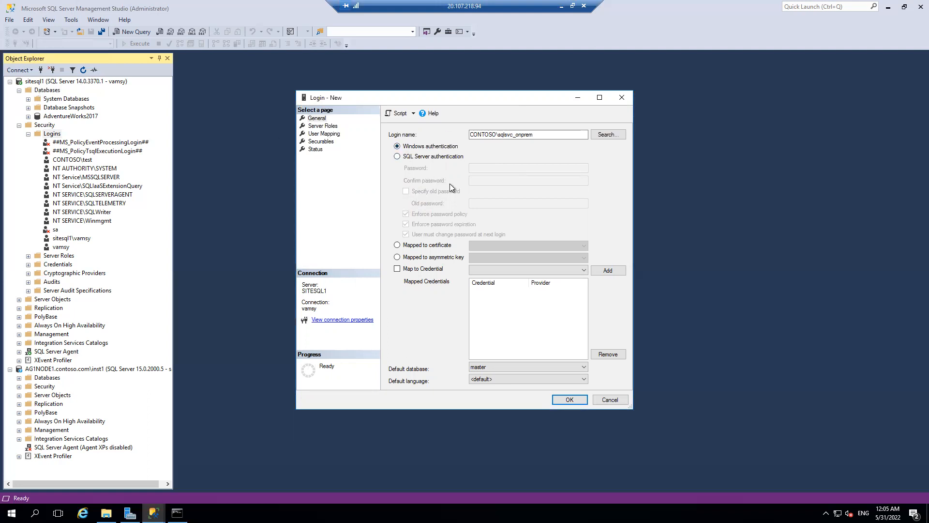
{"action": "left_click", "coordinate": [568, 399]}
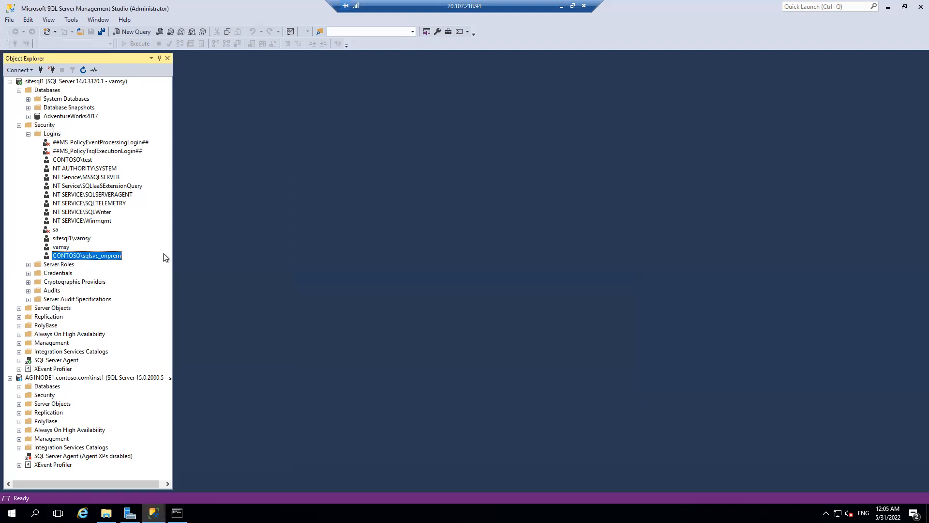
{"action": "mouse_move", "coordinate": [152, 231]}
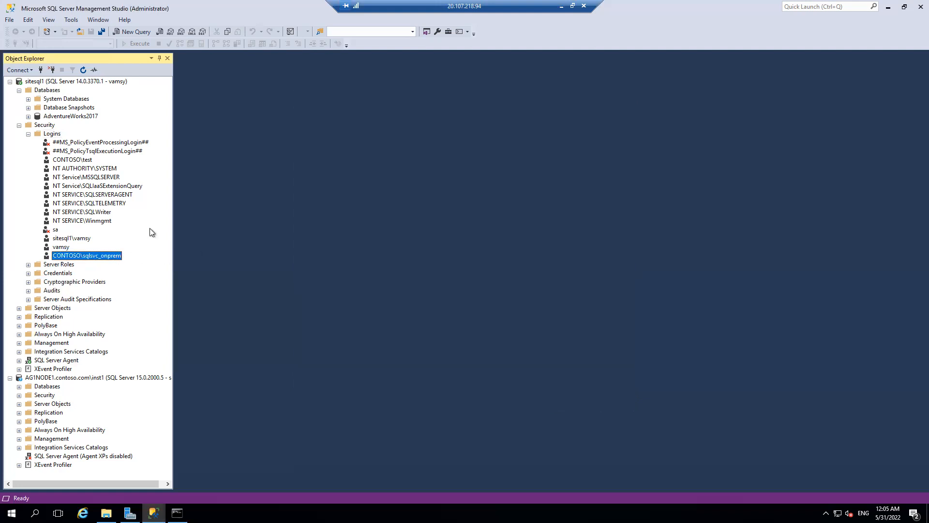